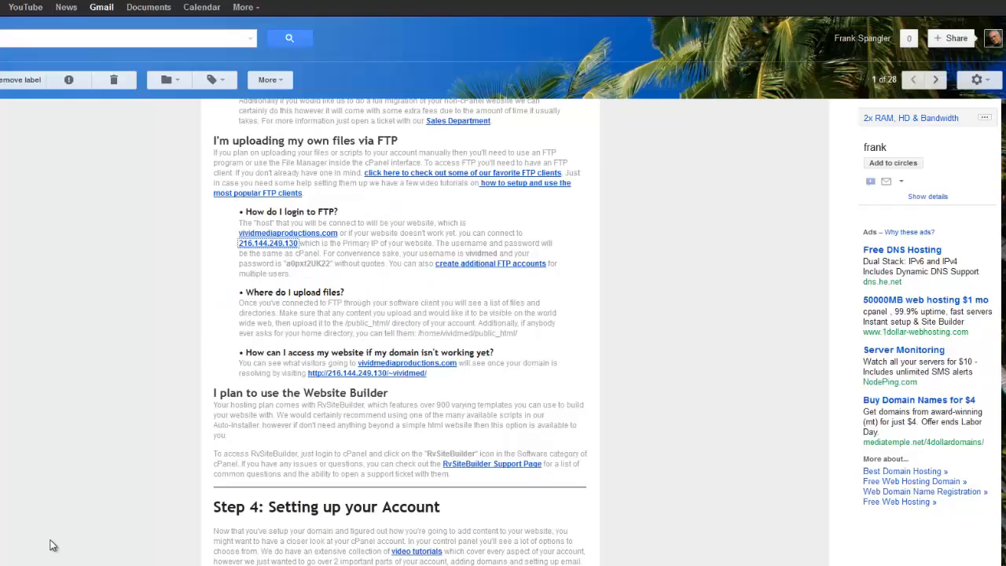
{"action": "mouse_move", "coordinate": [66, 451]}
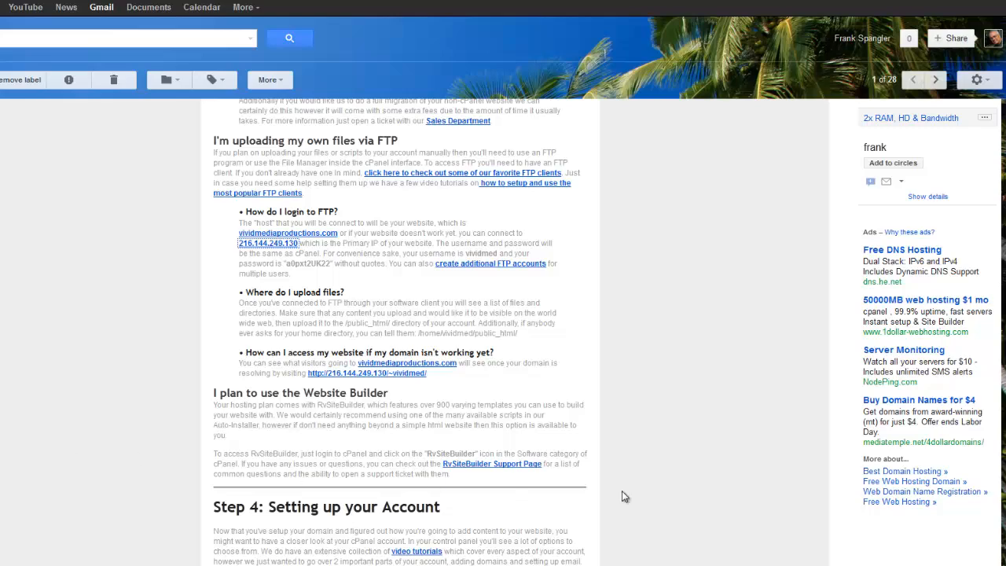
{"action": "scroll", "scroll_direction": "down", "scroll_amount": 3}
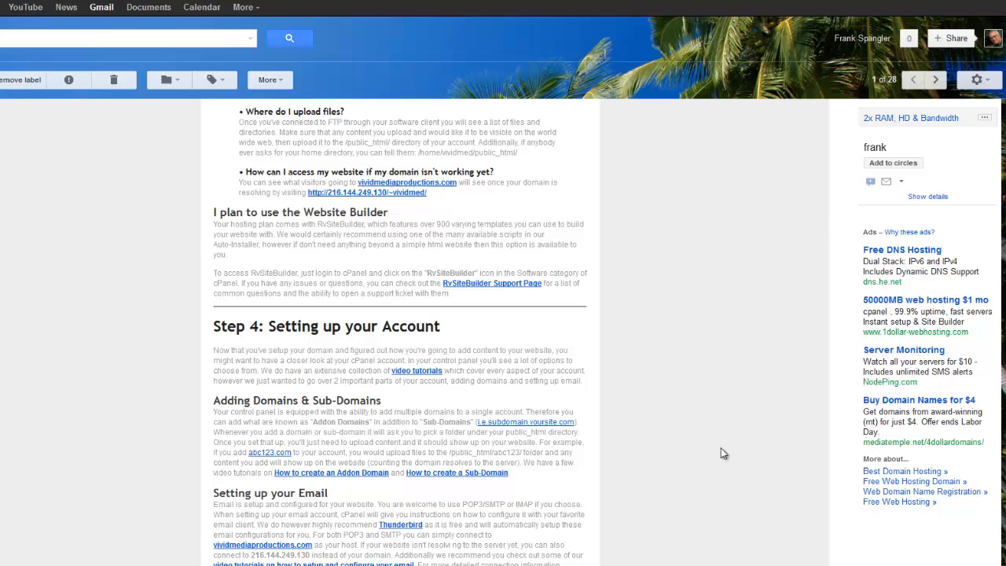
{"action": "scroll", "scroll_direction": "down", "scroll_amount": 3}
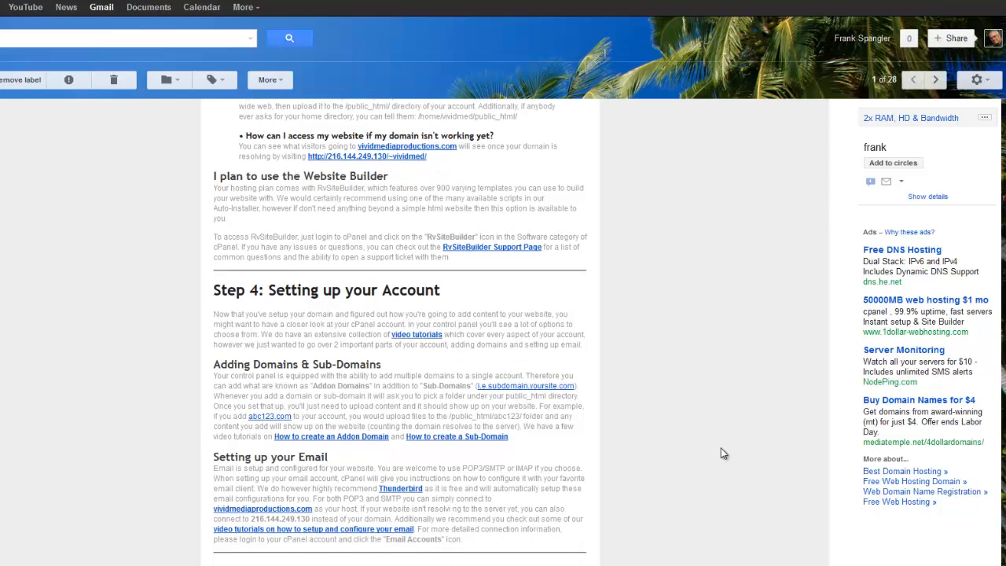
{"action": "scroll", "scroll_direction": "up", "scroll_amount": 3}
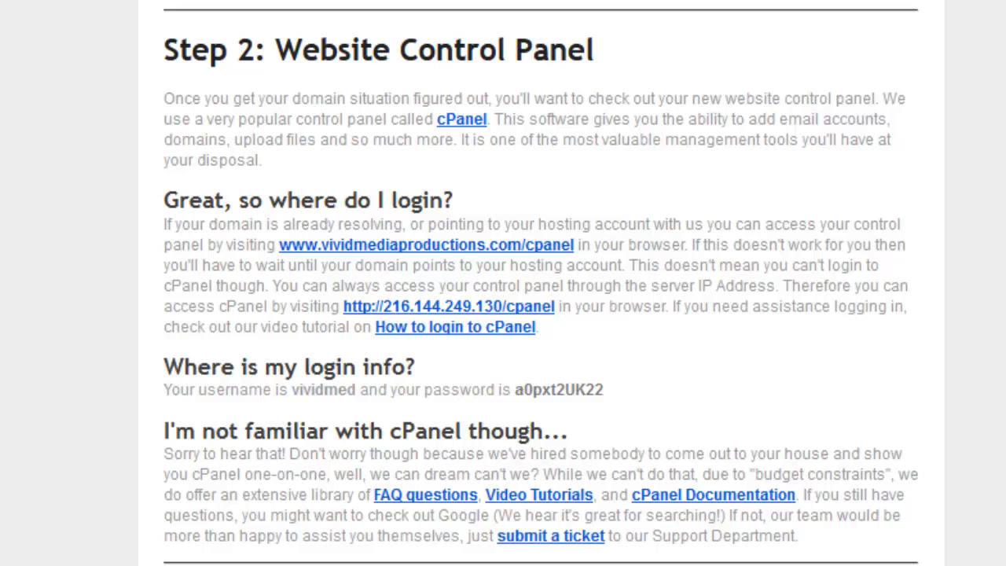
{"action": "scroll", "scroll_direction": "down", "scroll_amount": 3}
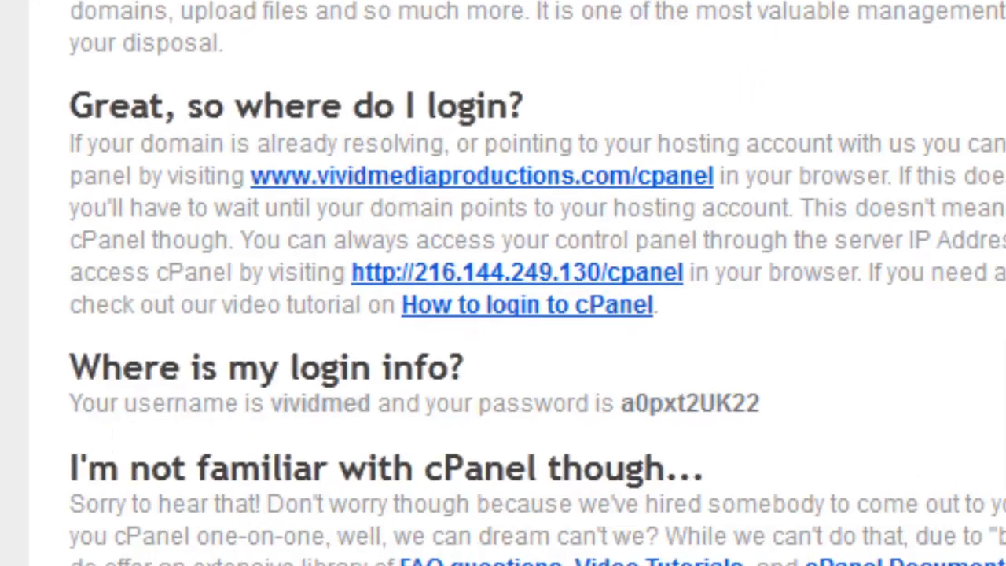
{"action": "mouse_move", "coordinate": [852, 239]}
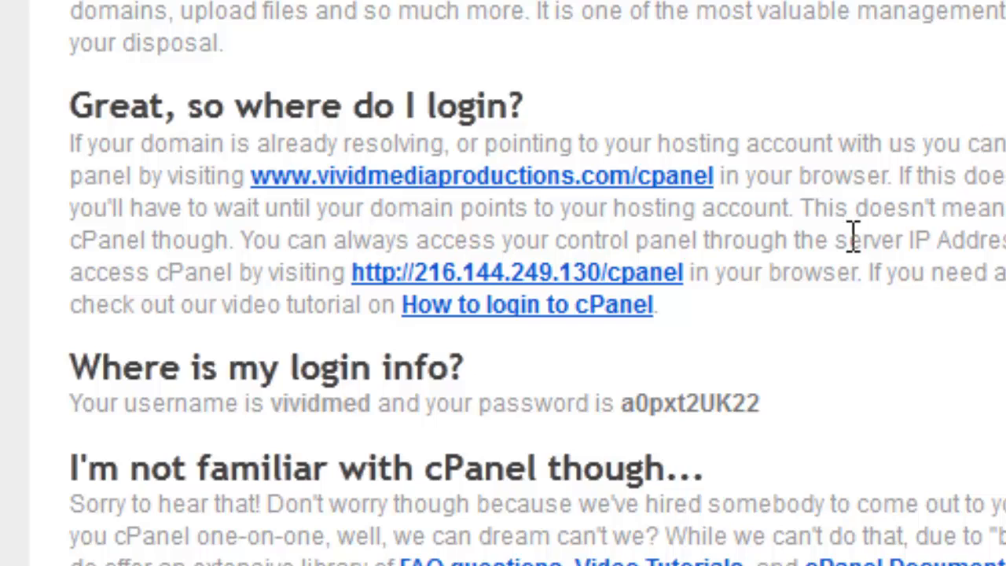
{"action": "mouse_move", "coordinate": [468, 192]}
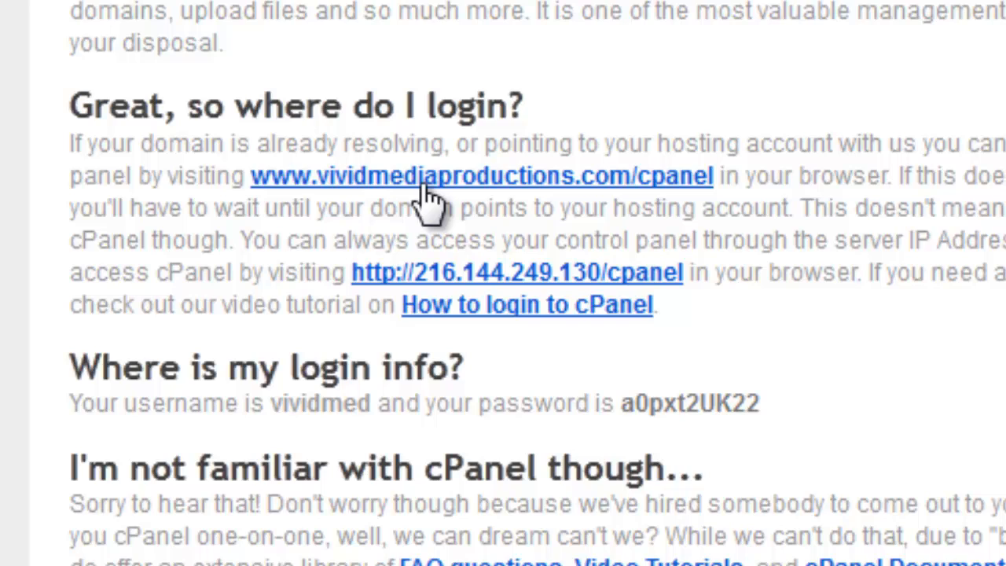
{"action": "mouse_move", "coordinate": [416, 204]}
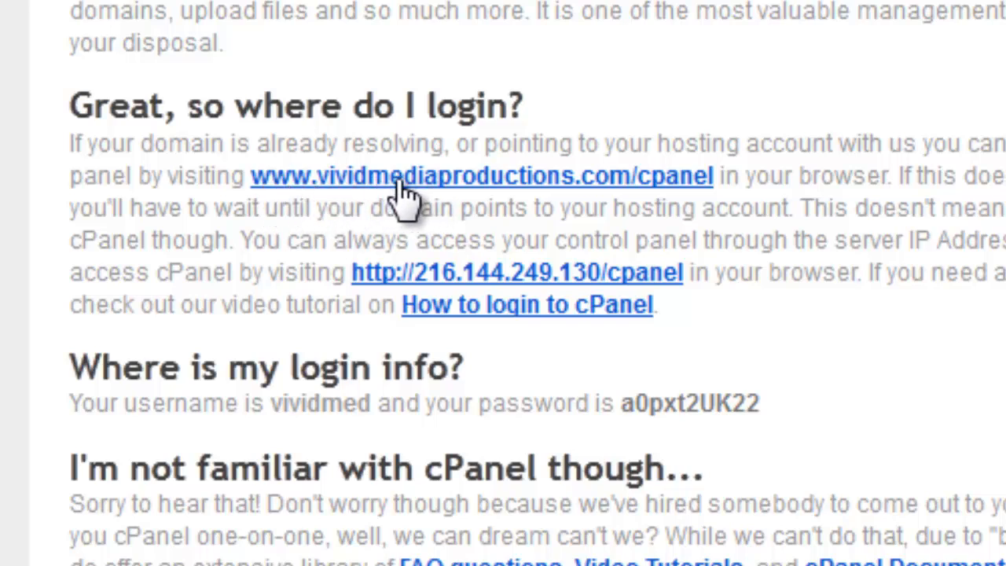
{"action": "mouse_move", "coordinate": [554, 191]}
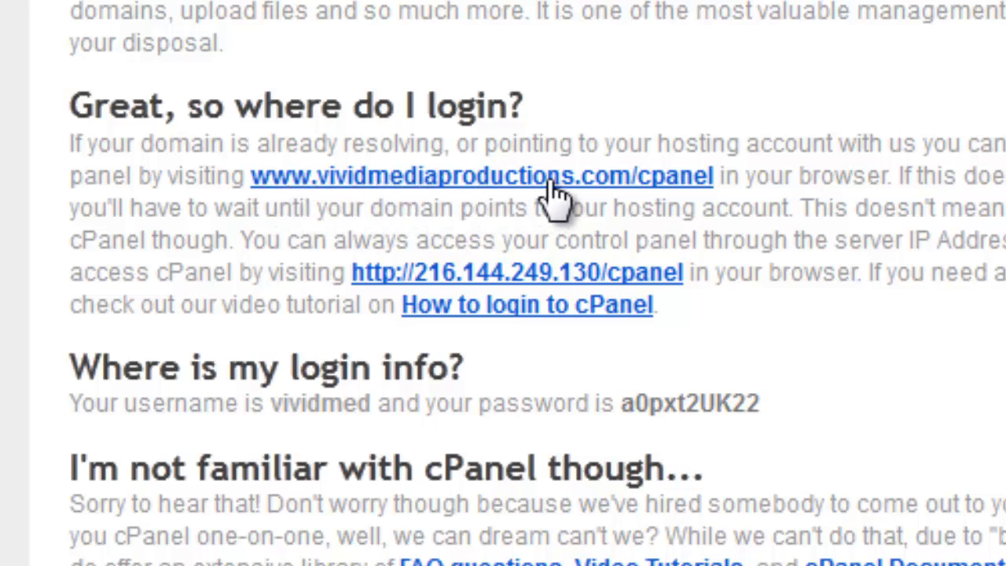
{"action": "mouse_move", "coordinate": [663, 192]}
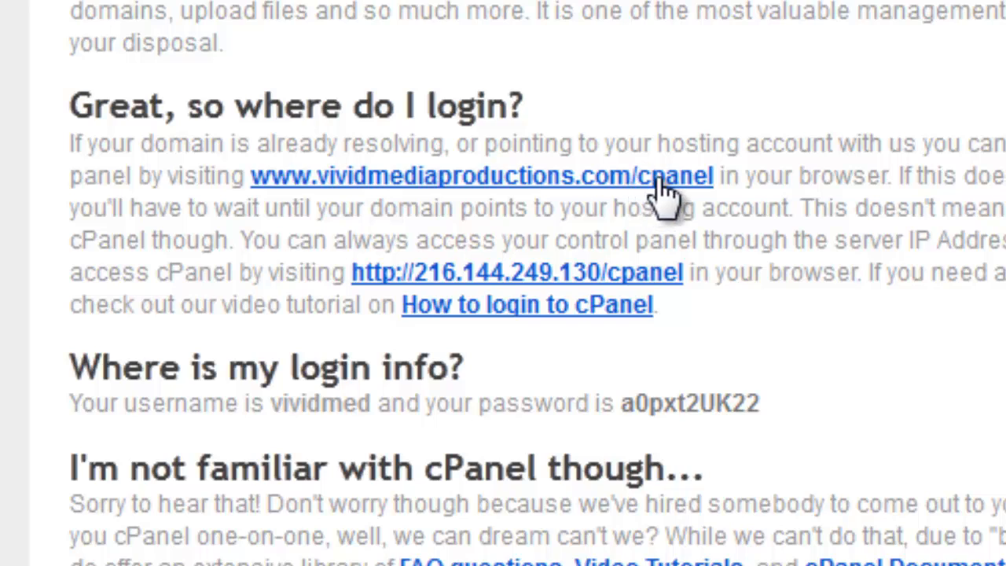
{"action": "mouse_move", "coordinate": [679, 191]}
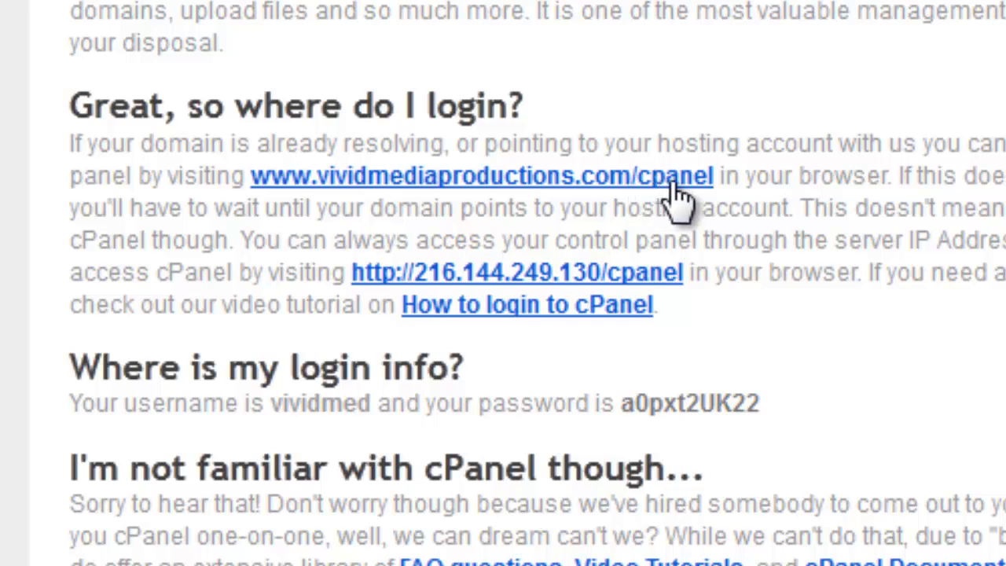
{"action": "mouse_move", "coordinate": [569, 197]}
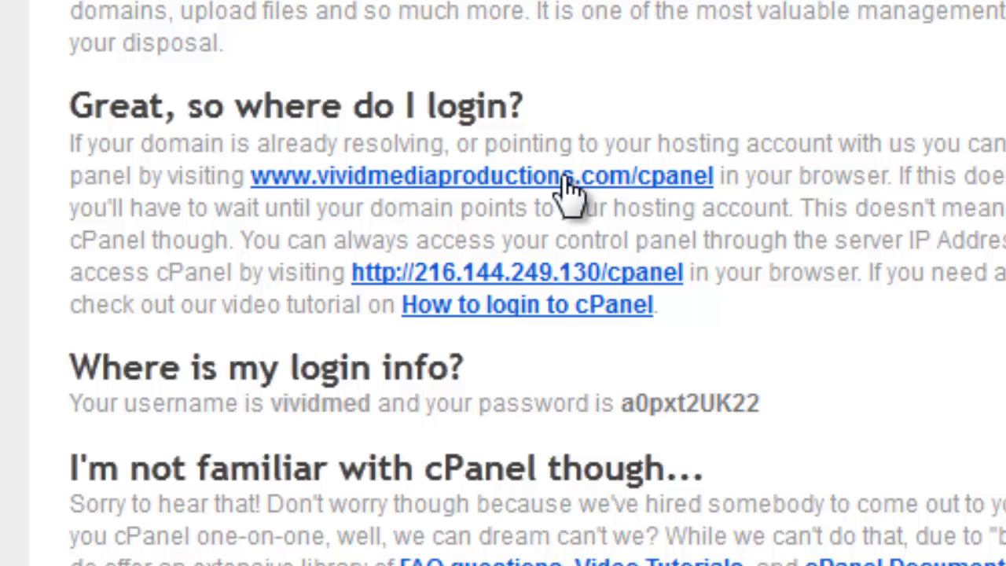
{"action": "mouse_move", "coordinate": [625, 189]}
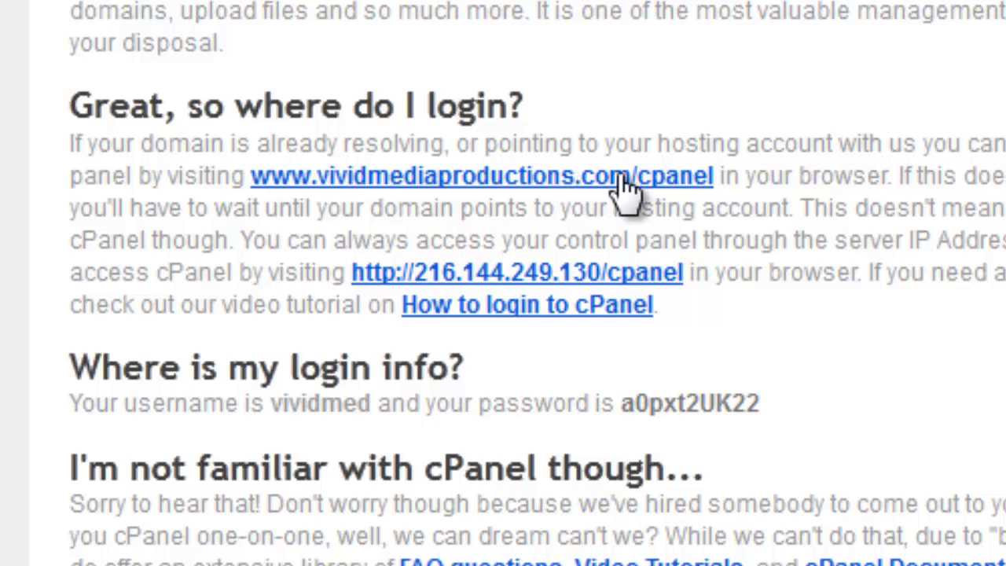
{"action": "mouse_move", "coordinate": [452, 283]}
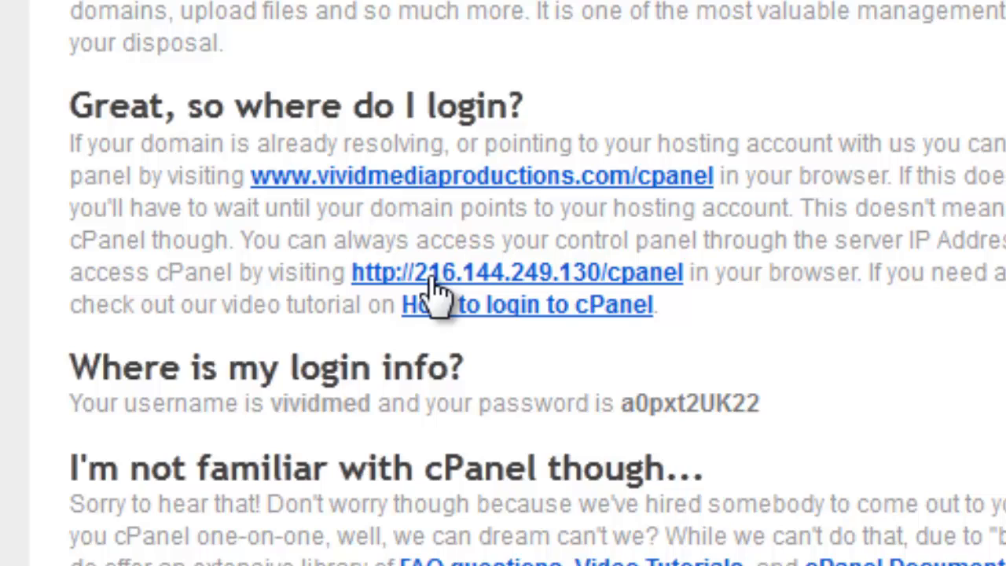
{"action": "mouse_move", "coordinate": [616, 283]}
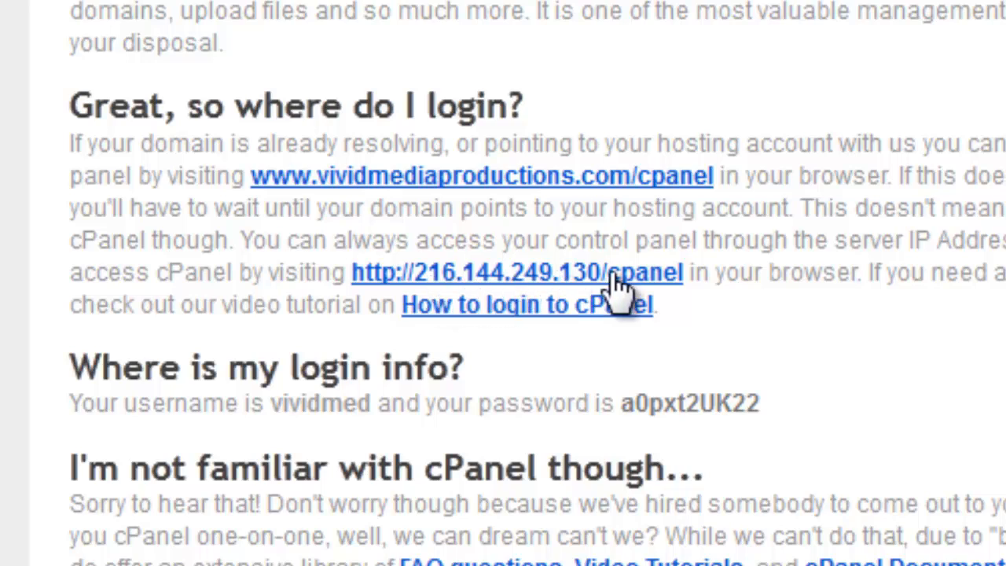
{"action": "mouse_move", "coordinate": [562, 302]}
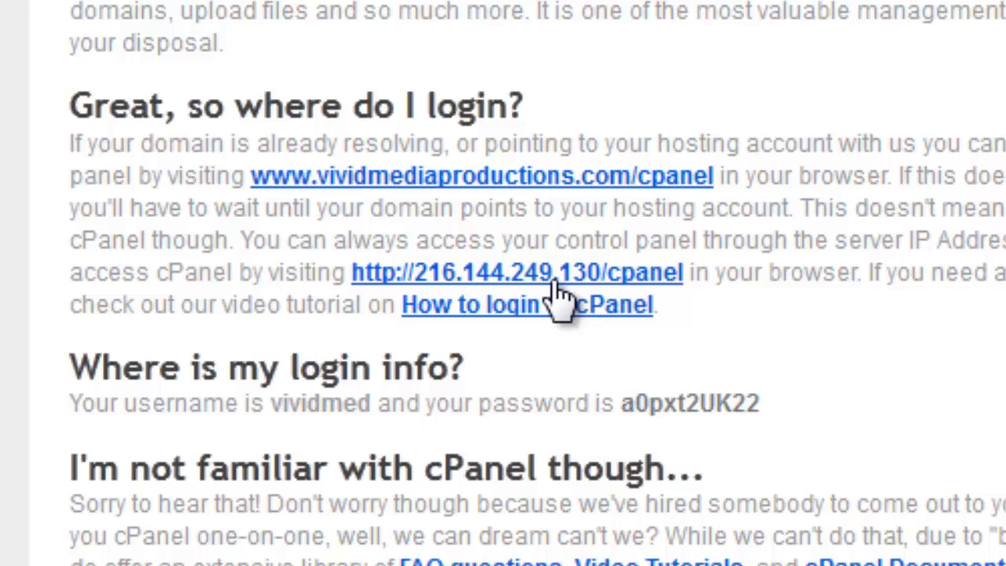
{"action": "mouse_move", "coordinate": [668, 283]}
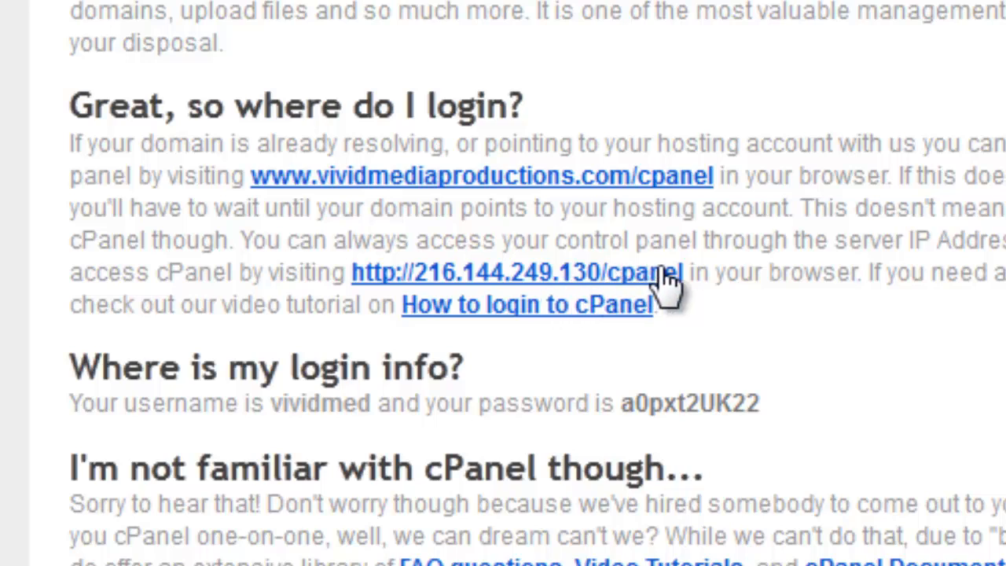
{"action": "mouse_move", "coordinate": [645, 295]}
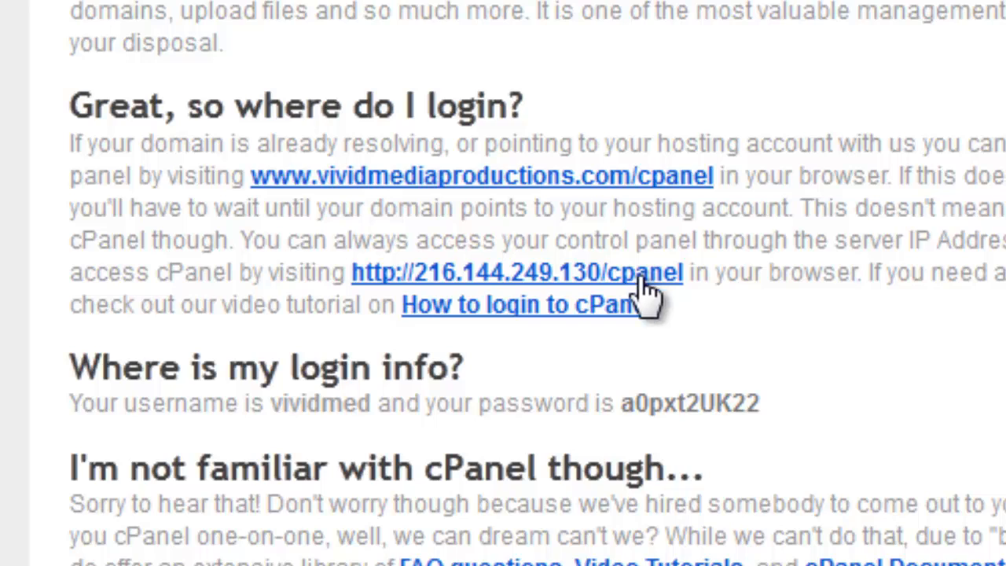
{"action": "mouse_move", "coordinate": [264, 354]}
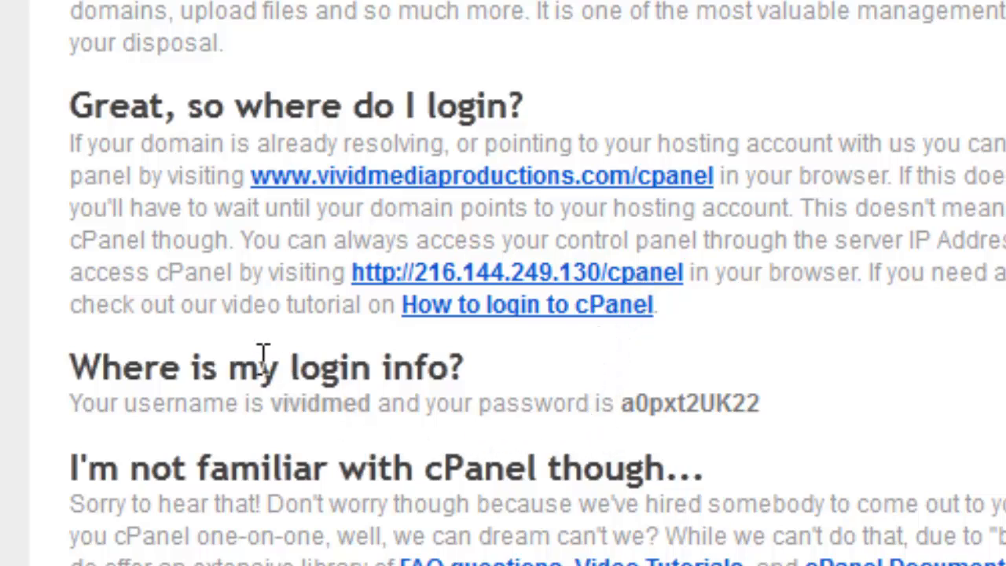
{"action": "mouse_move", "coordinate": [562, 374]}
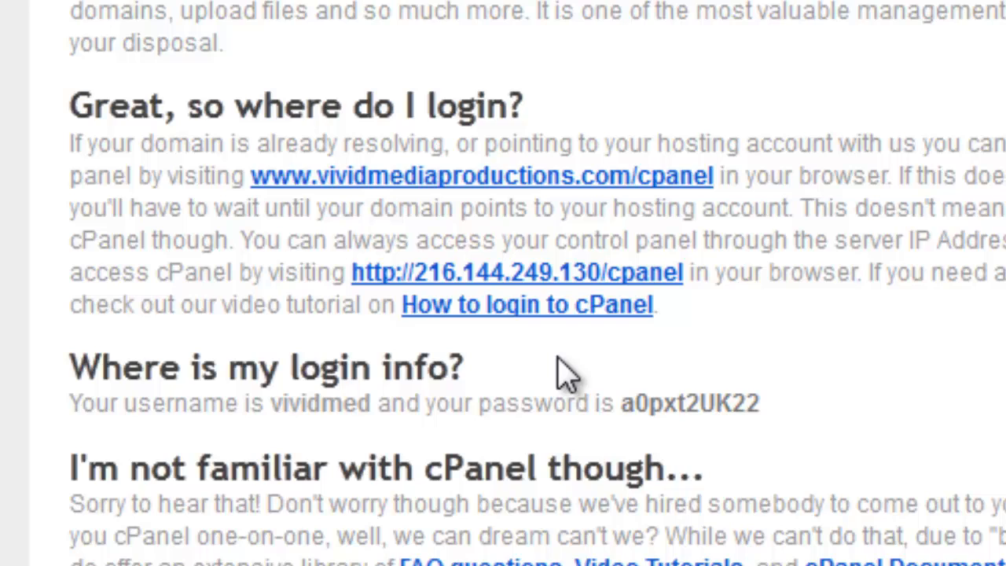
{"action": "mouse_move", "coordinate": [672, 396]}
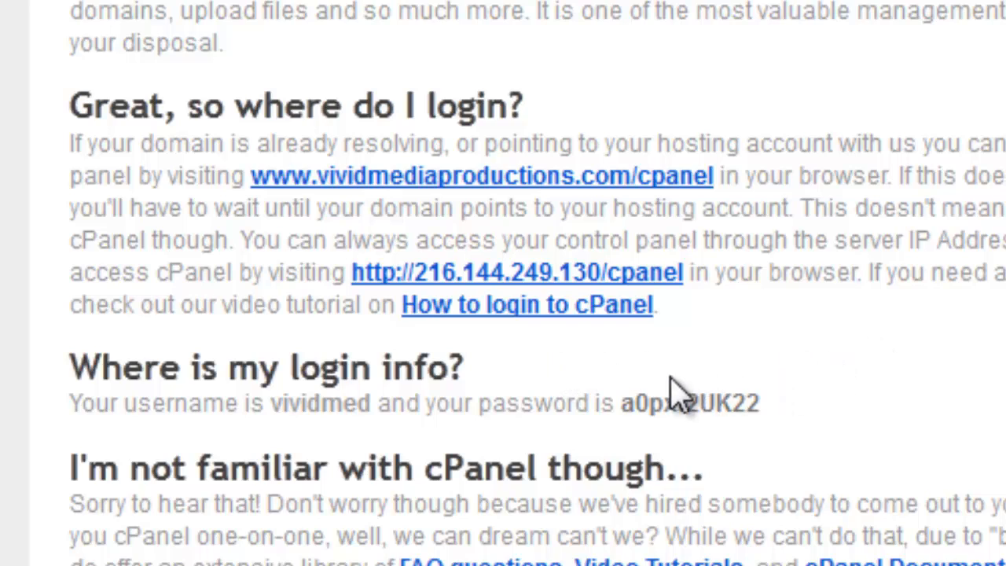
{"action": "mouse_move", "coordinate": [271, 406]}
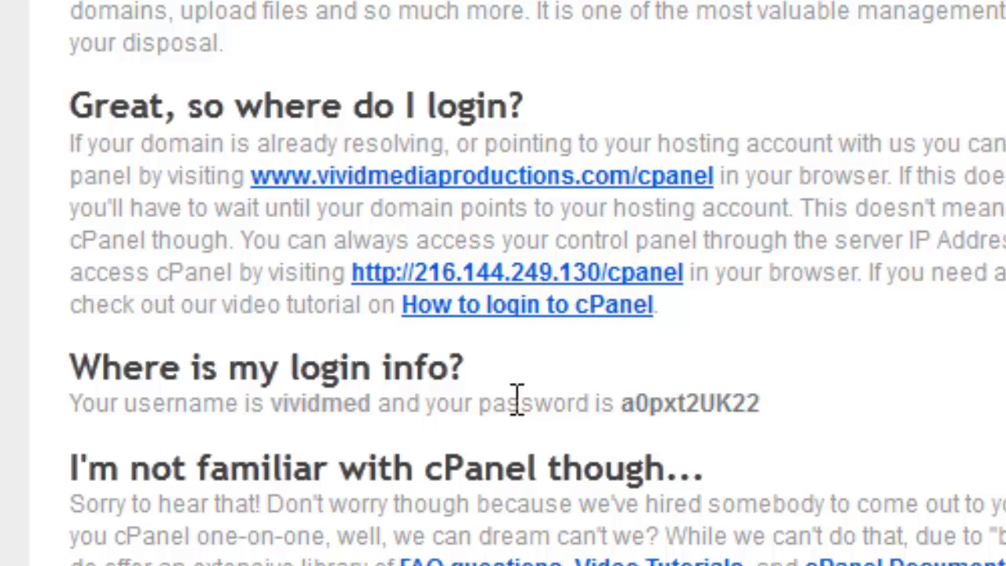
{"action": "mouse_move", "coordinate": [632, 402]}
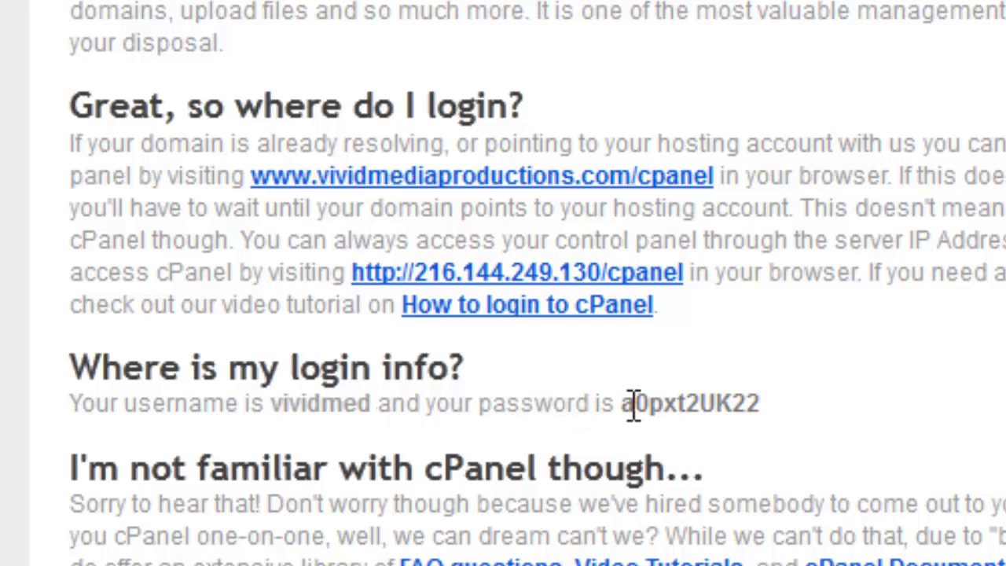
{"action": "mouse_move", "coordinate": [584, 314]}
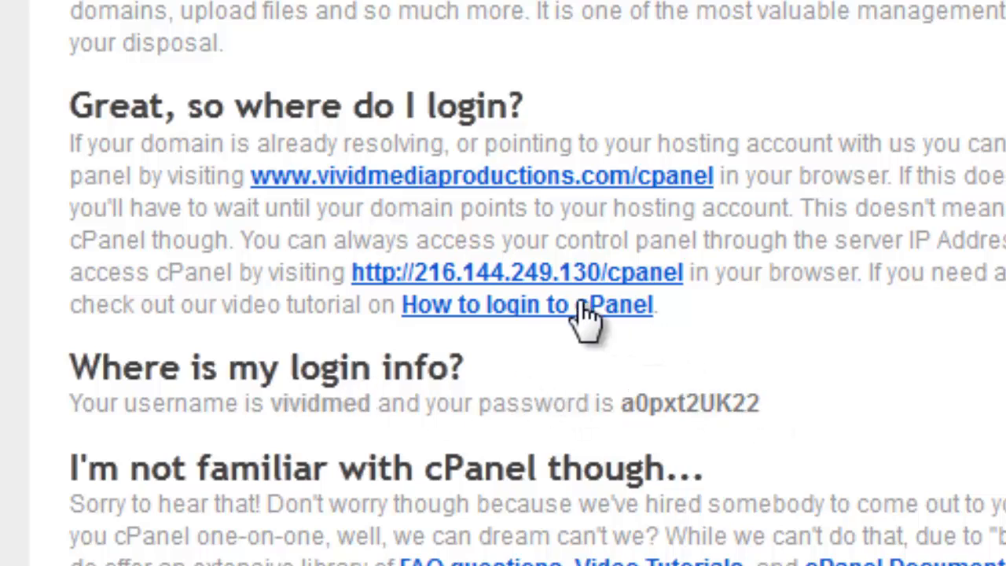
{"action": "mouse_move", "coordinate": [820, 259]}
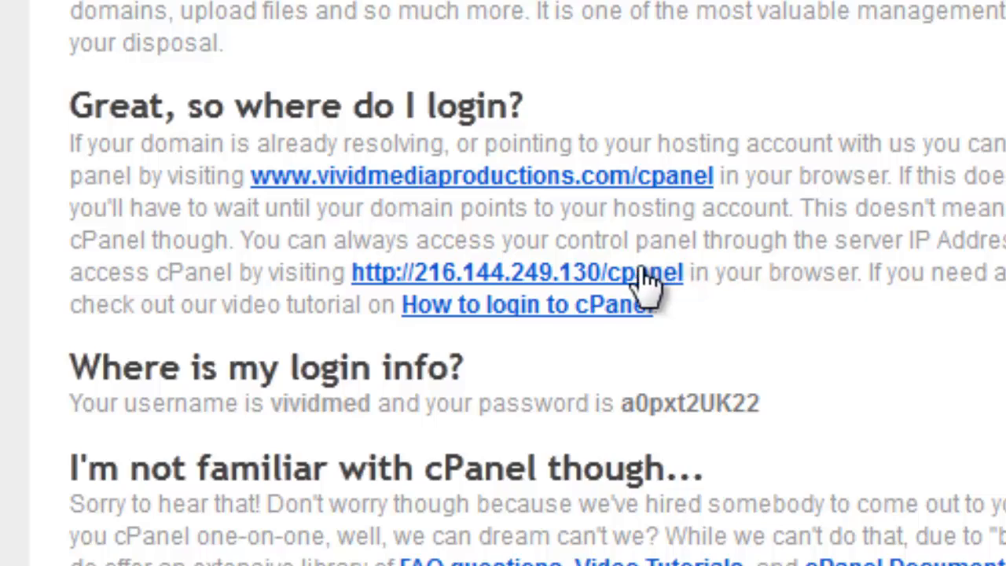
{"action": "scroll", "scroll_direction": "down", "scroll_amount": 3}
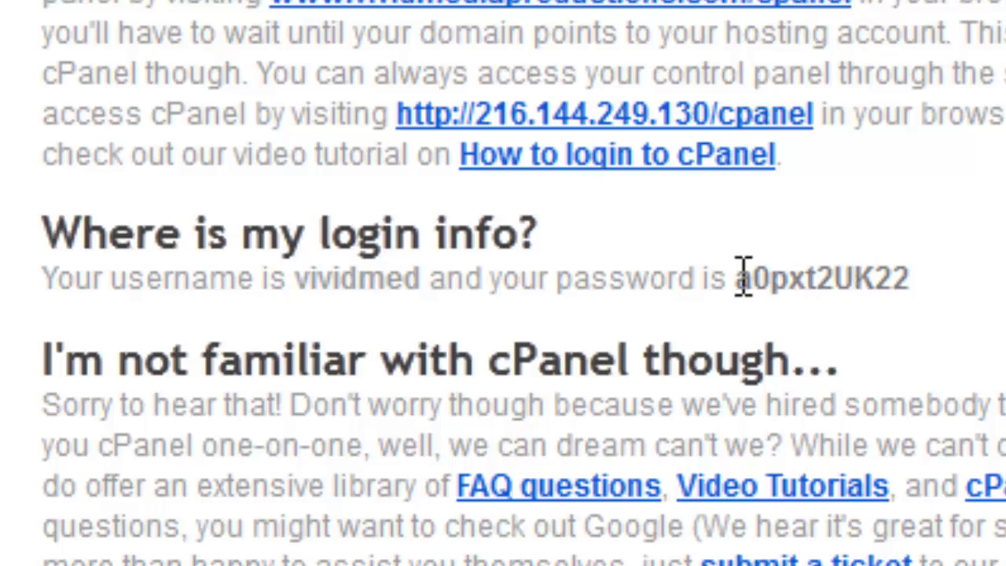
{"action": "left_click_drag", "start_coordinate": [739, 277], "coordinate": [903, 277]}
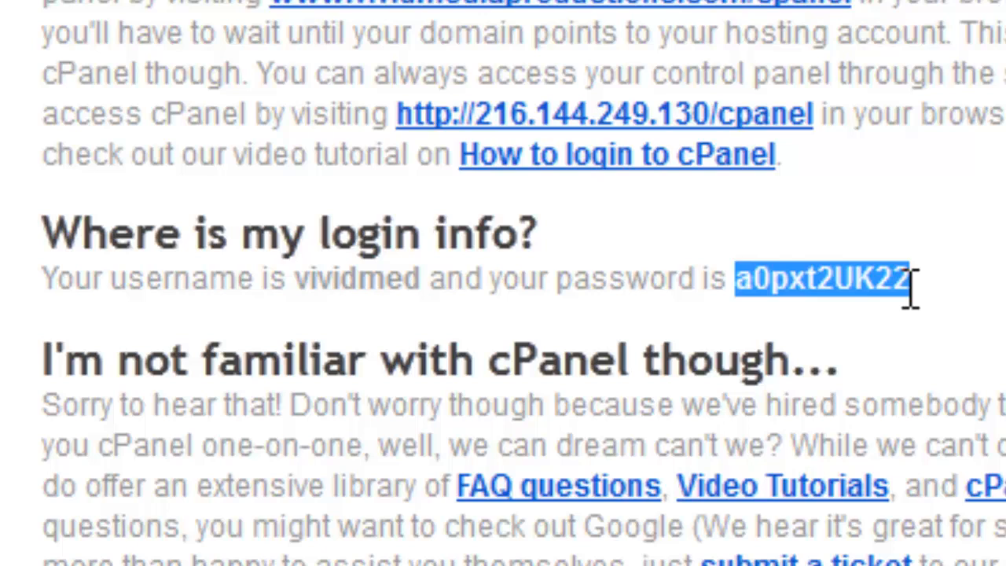
{"action": "mouse_move", "coordinate": [443, 283]}
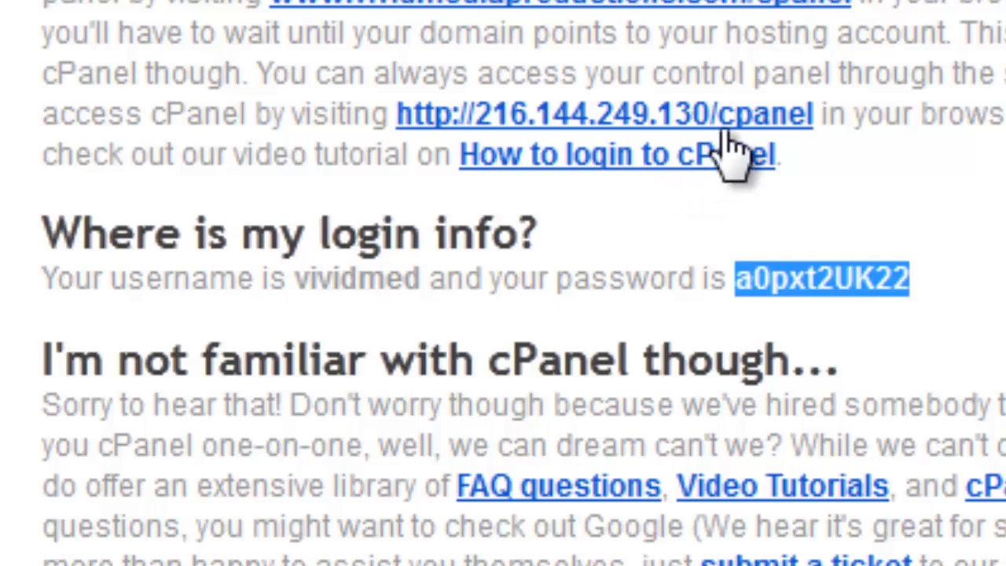
{"action": "left_click", "coordinate": [604, 113]}
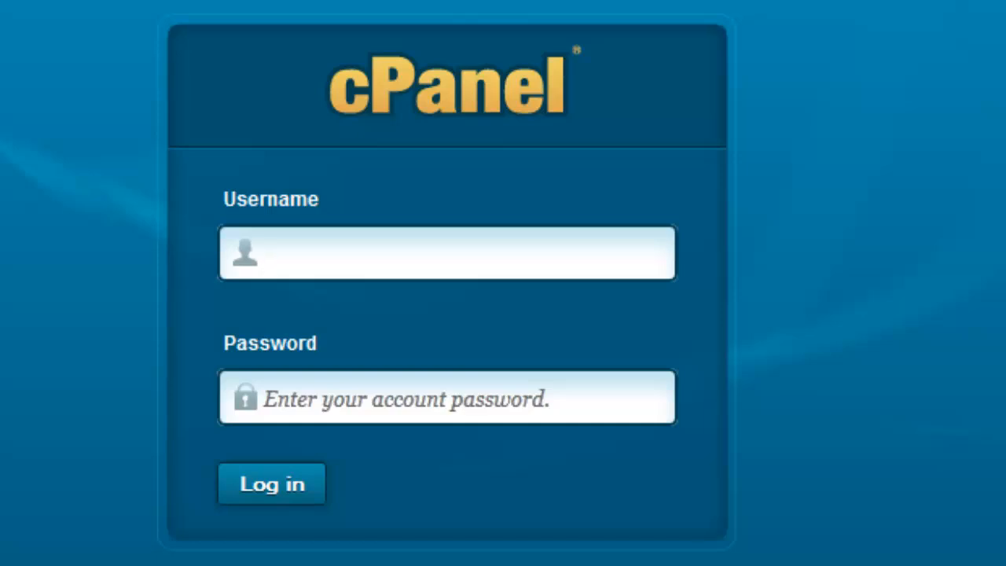
- Log in to cPanel with the username and password from the welcome email
{"action": "type", "text": "vividme"}
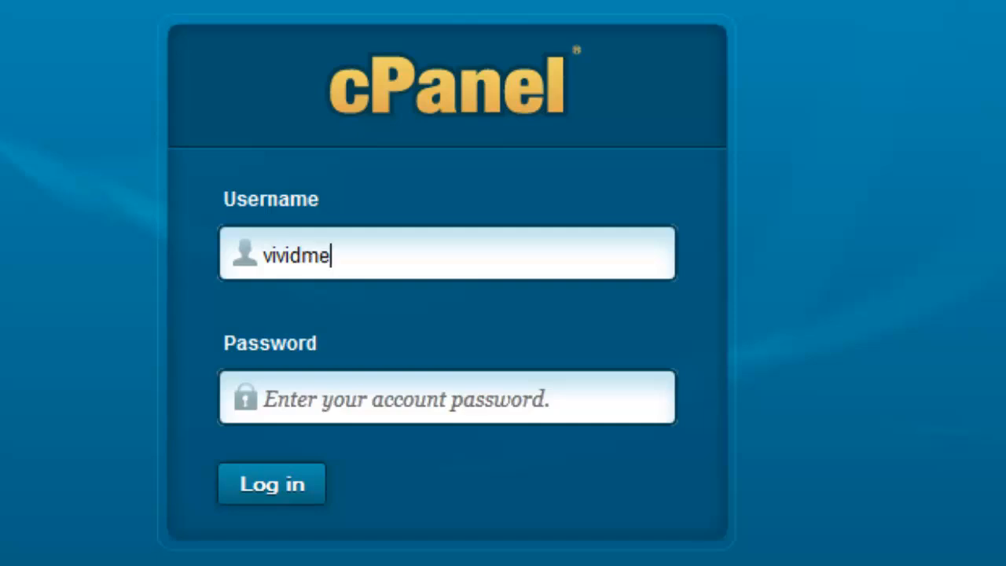
{"action": "type", "text": "d"}
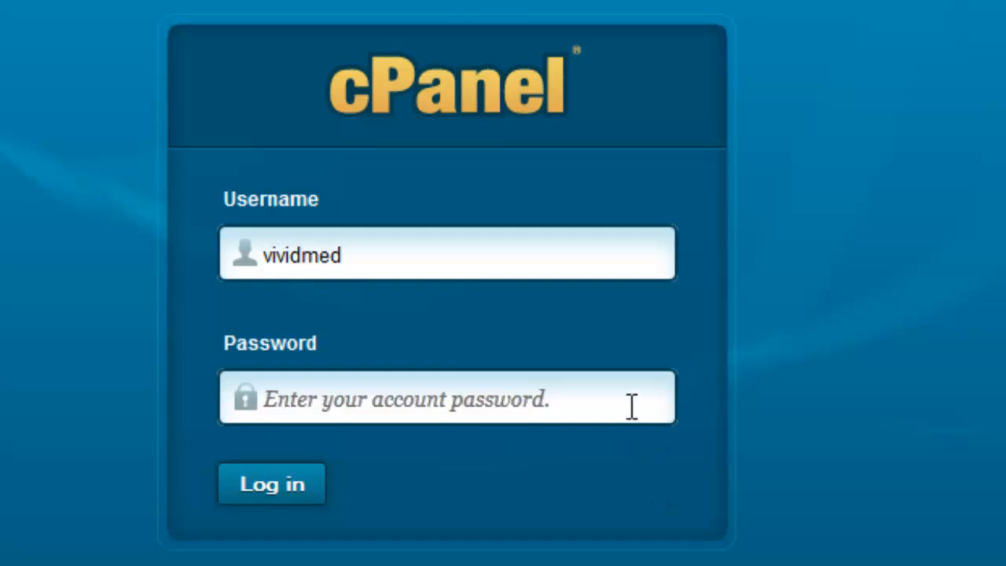
{"action": "left_click", "coordinate": [446, 396]}
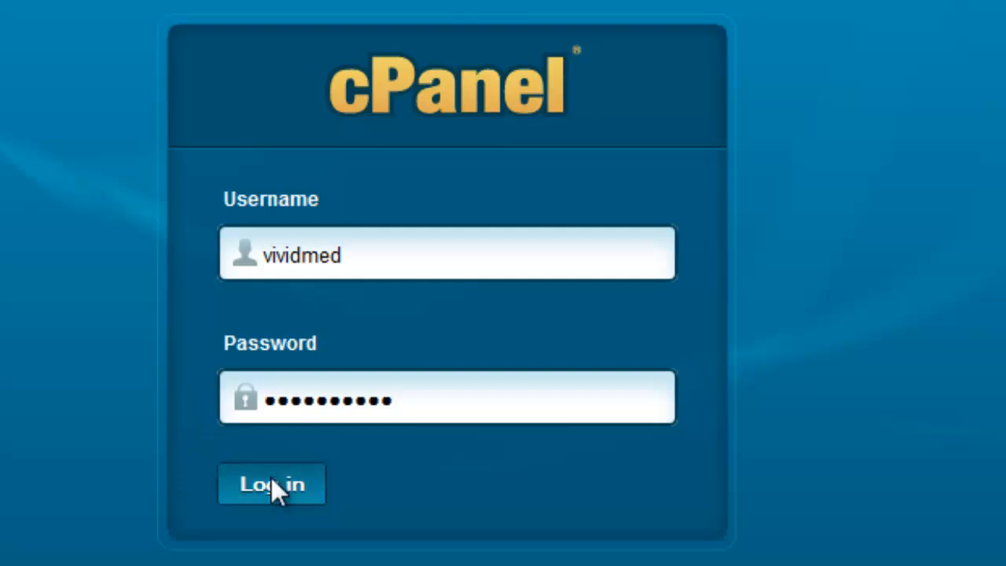
{"action": "left_click", "coordinate": [271, 484]}
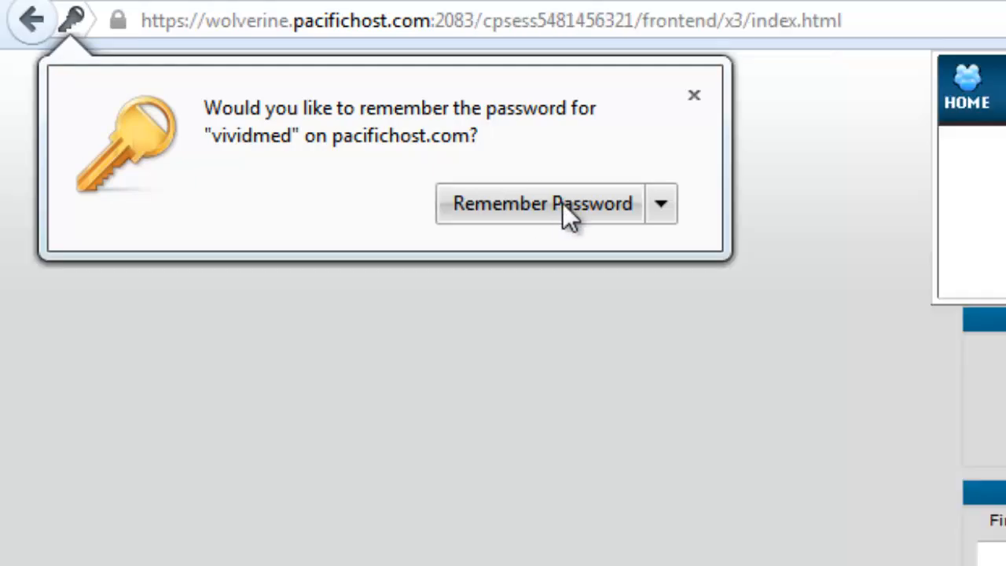
- Let the browser remember the password and reach Email Accounts in the dashboard's Mail section
{"action": "left_click", "coordinate": [542, 203]}
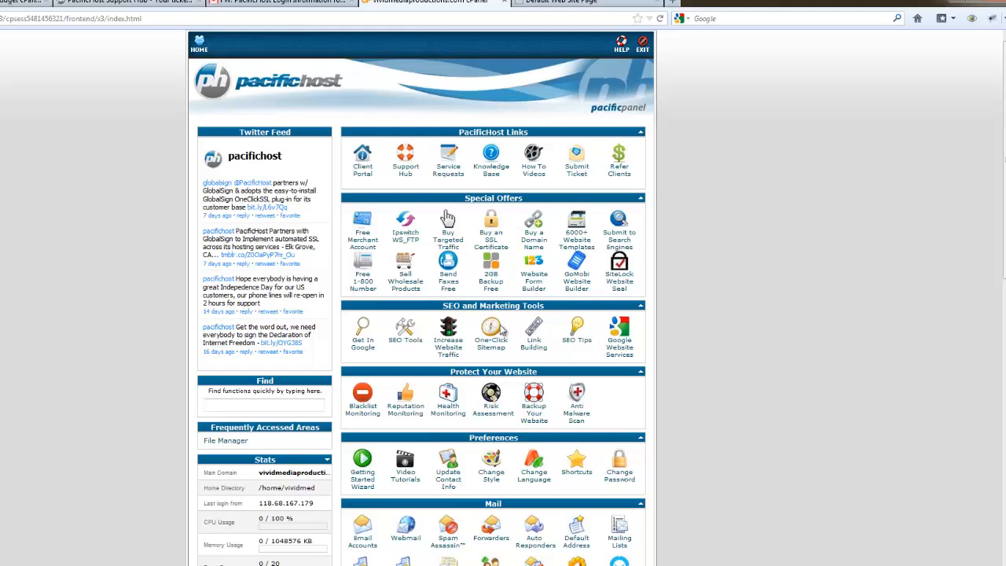
{"action": "mouse_move", "coordinate": [591, 197]}
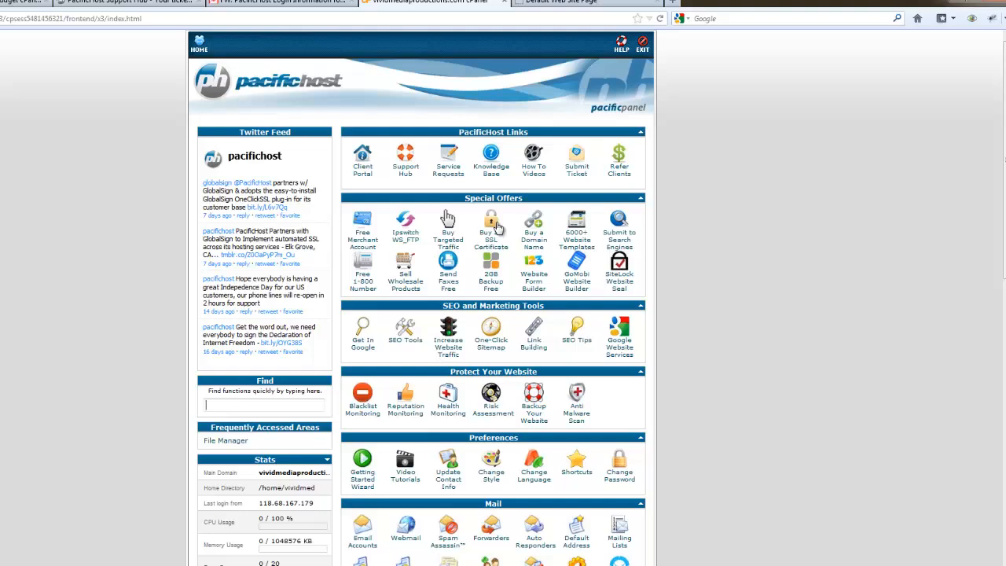
{"action": "mouse_move", "coordinate": [491, 267]}
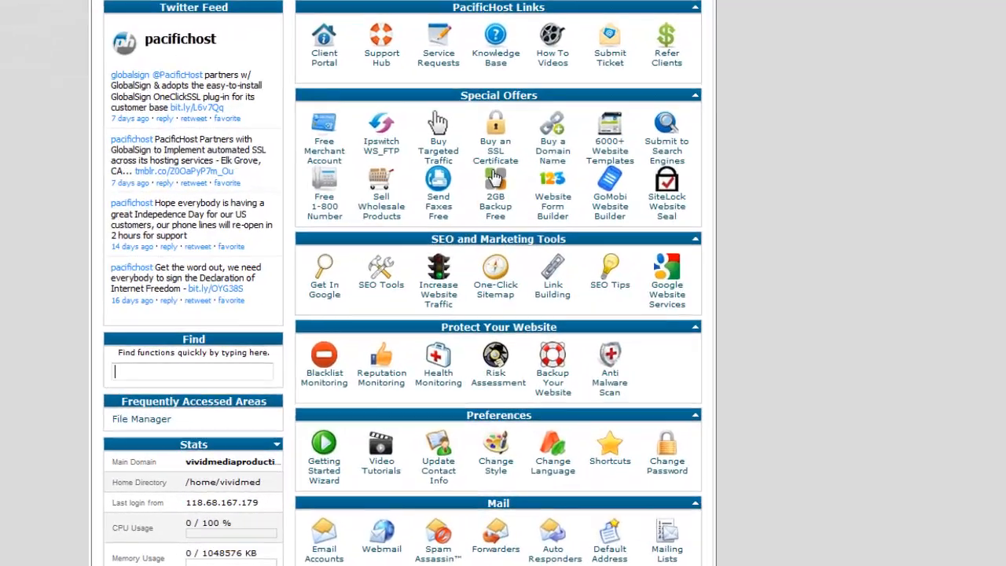
{"action": "scroll", "scroll_direction": "down", "scroll_amount": 3}
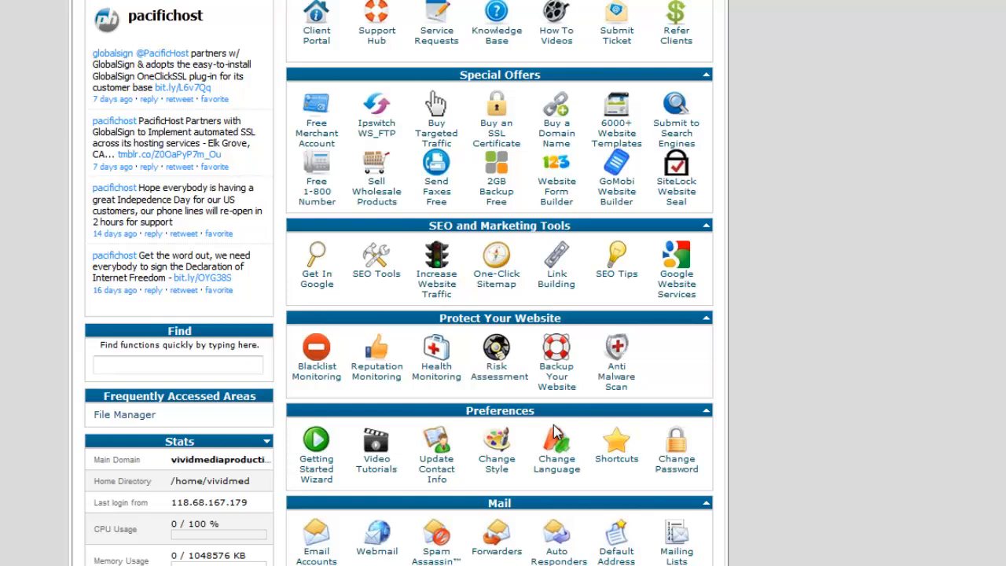
{"action": "scroll", "scroll_direction": "down", "scroll_amount": 3}
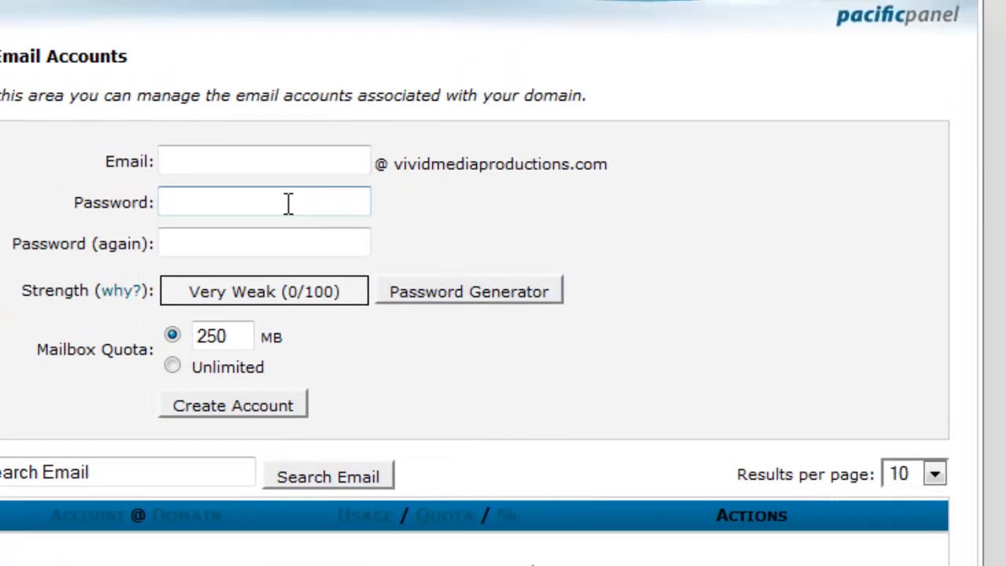
- Create the mailbox 'frank' with a very strong password and Unlimited mailbox quota
{"action": "scroll", "scroll_direction": "up", "scroll_amount": 3}
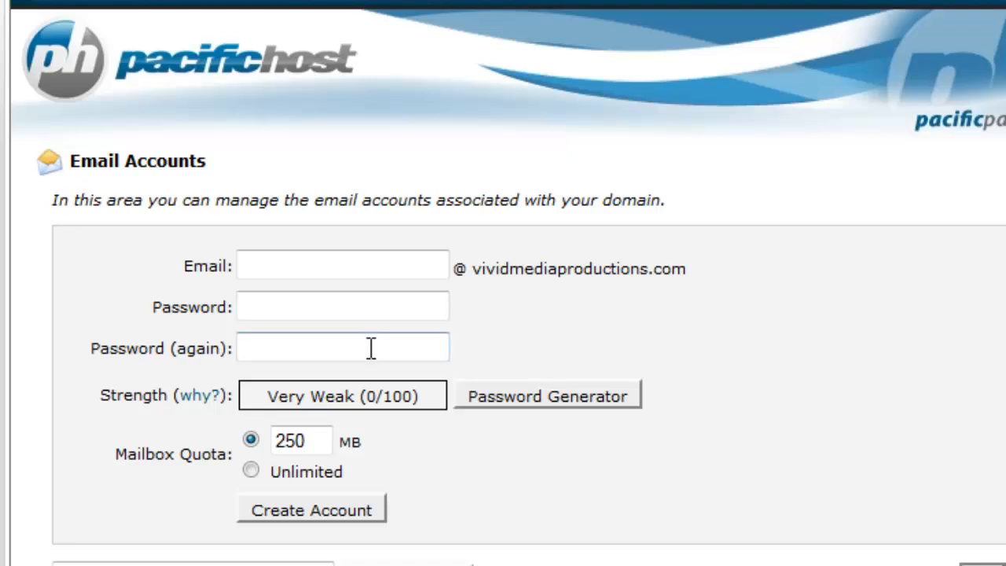
{"action": "type", "text": "f"}
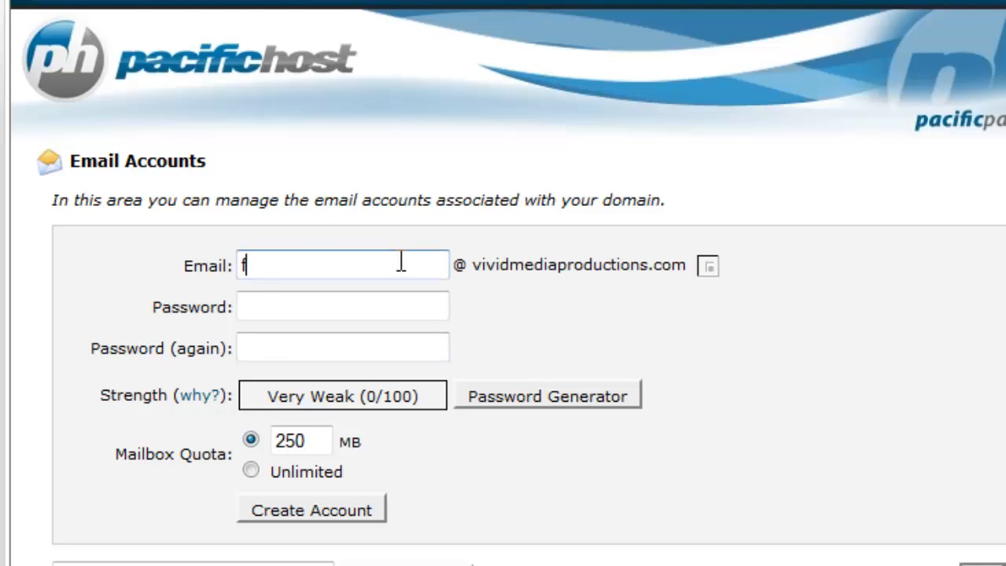
{"action": "type", "text": "ran"}
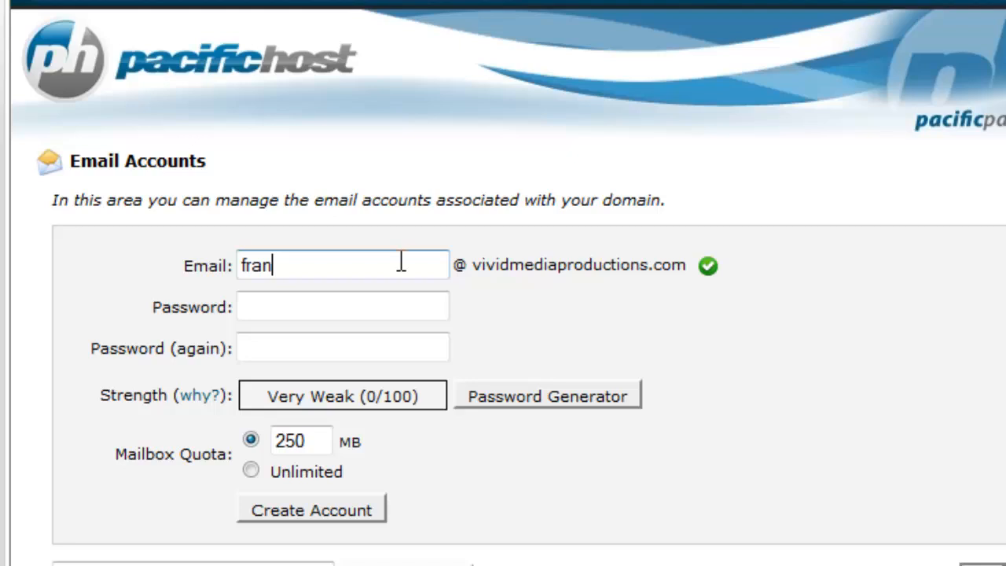
{"action": "type", "text": "k"}
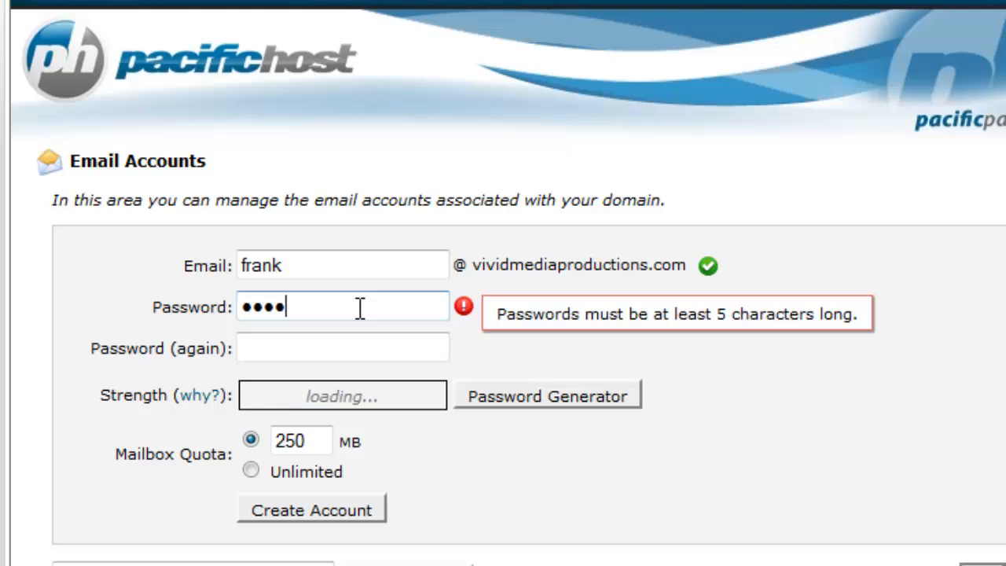
{"action": "type", "text": "••••"}
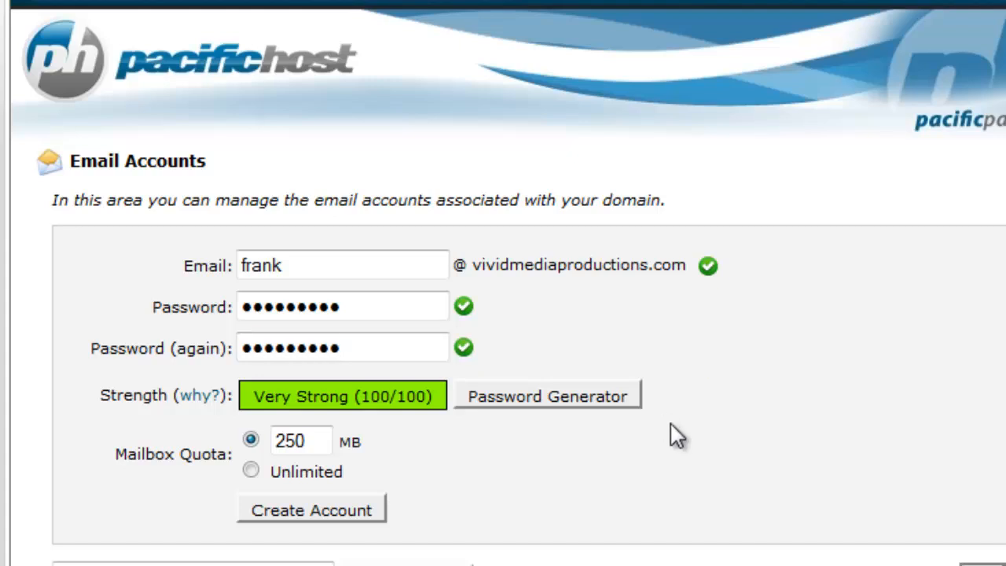
{"action": "left_click", "coordinate": [302, 440]}
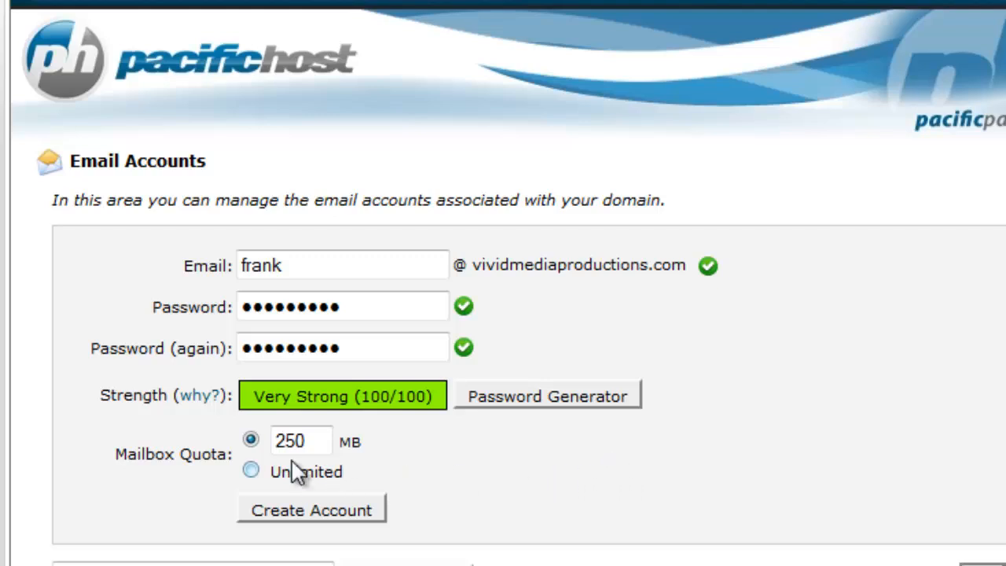
{"action": "mouse_move", "coordinate": [456, 464]}
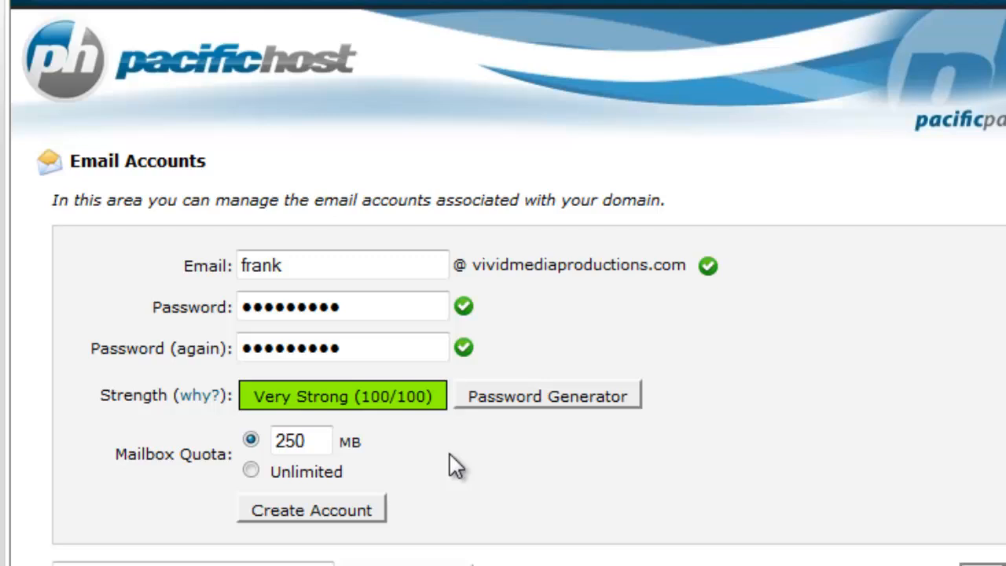
{"action": "left_click", "coordinate": [250, 468]}
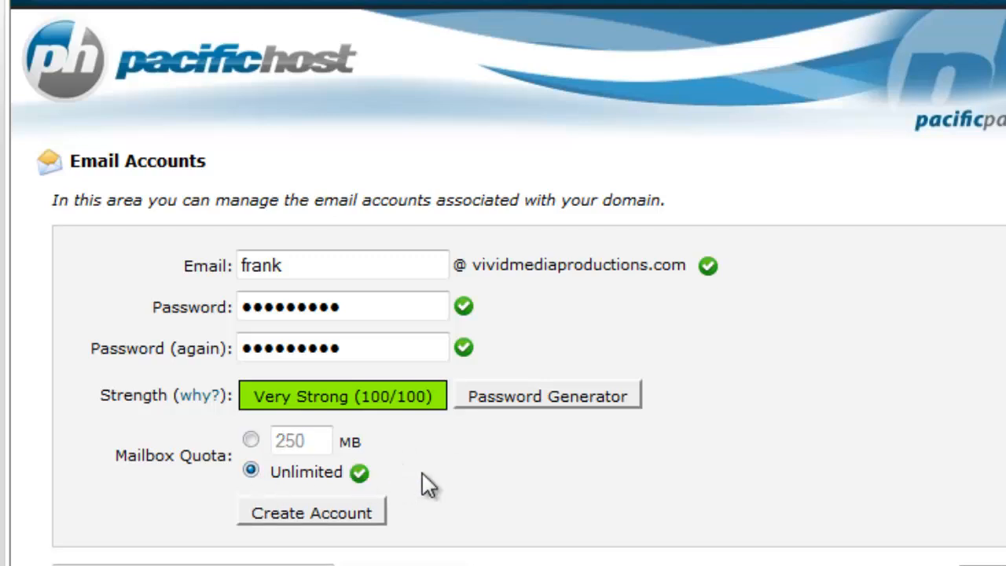
{"action": "left_click", "coordinate": [311, 512]}
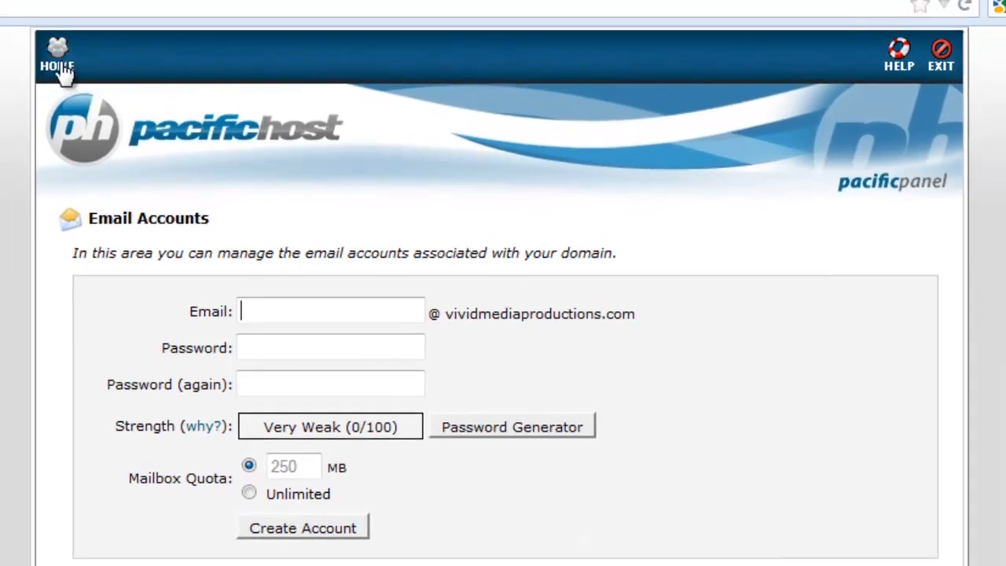
- Return to the cPanel home dashboard showing the PacificHost links and special offers
{"action": "left_click", "coordinate": [57, 55]}
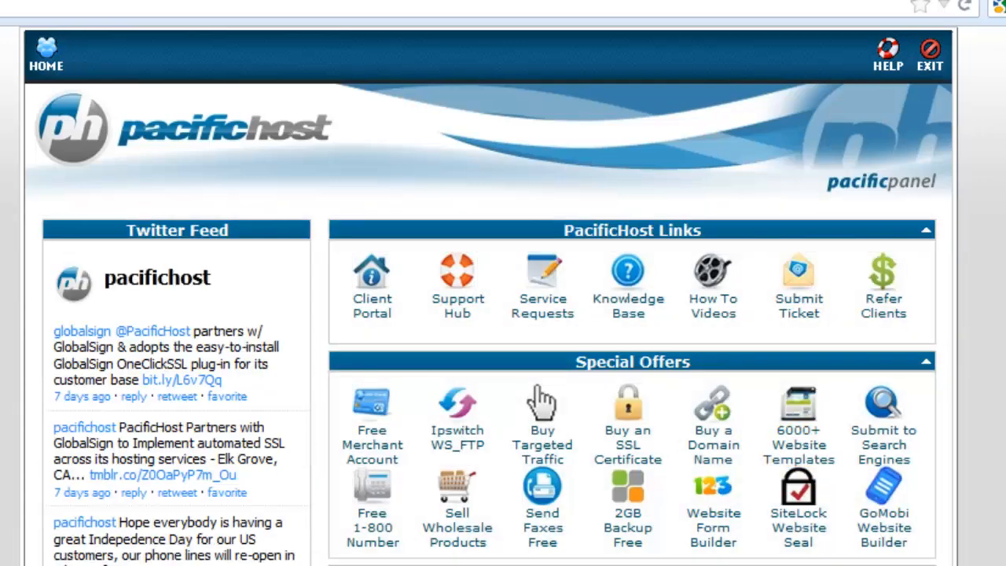
{"action": "scroll", "scroll_direction": "down", "scroll_amount": 3}
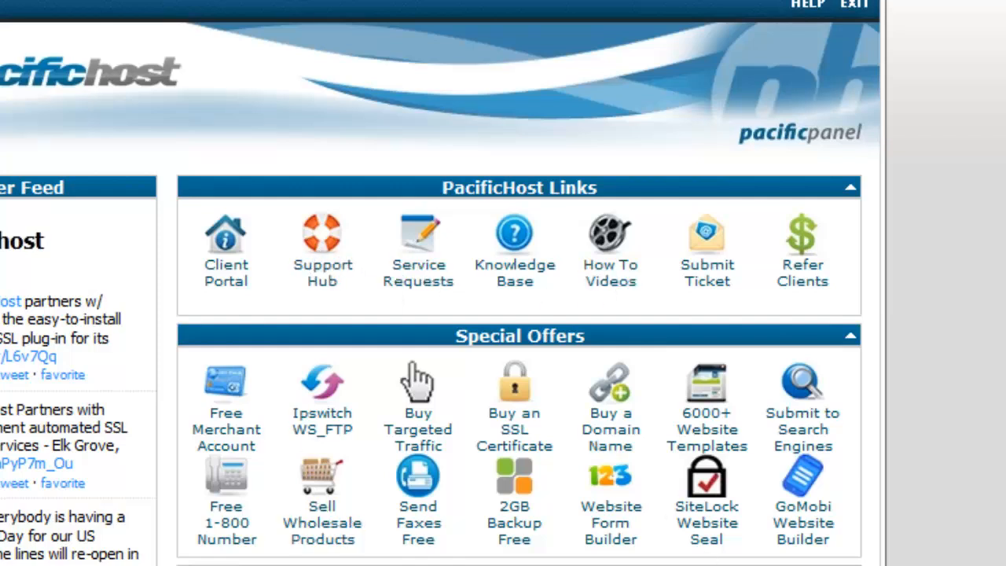
{"action": "mouse_move", "coordinate": [613, 239]}
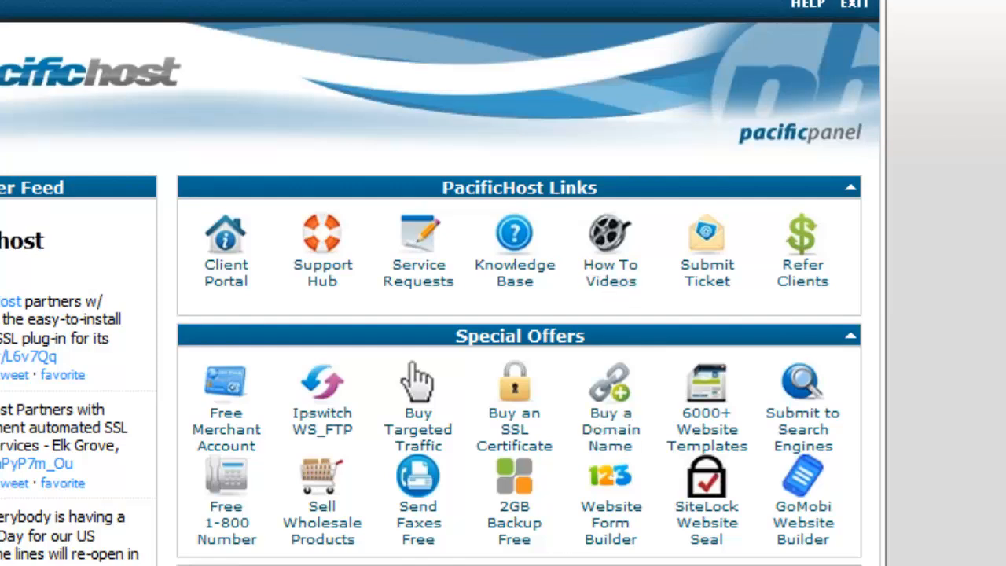
{"action": "mouse_move", "coordinate": [562, 438]}
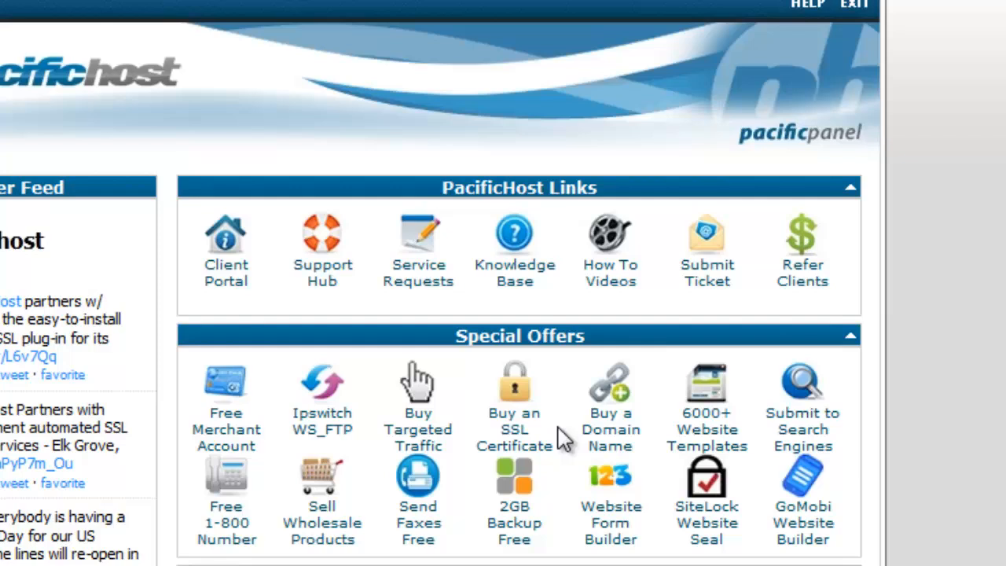
{"action": "mouse_move", "coordinate": [251, 382]}
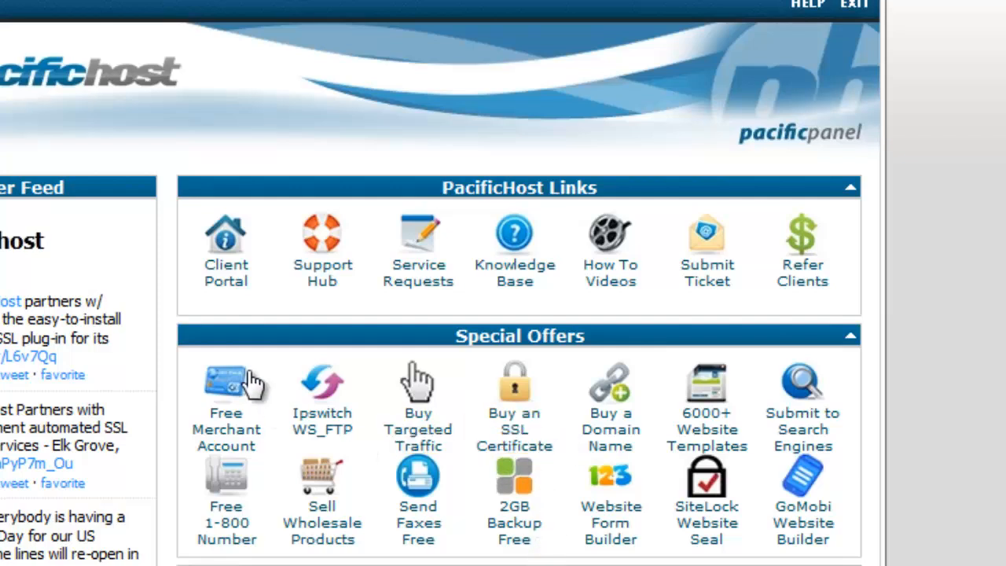
{"action": "mouse_move", "coordinate": [670, 528]}
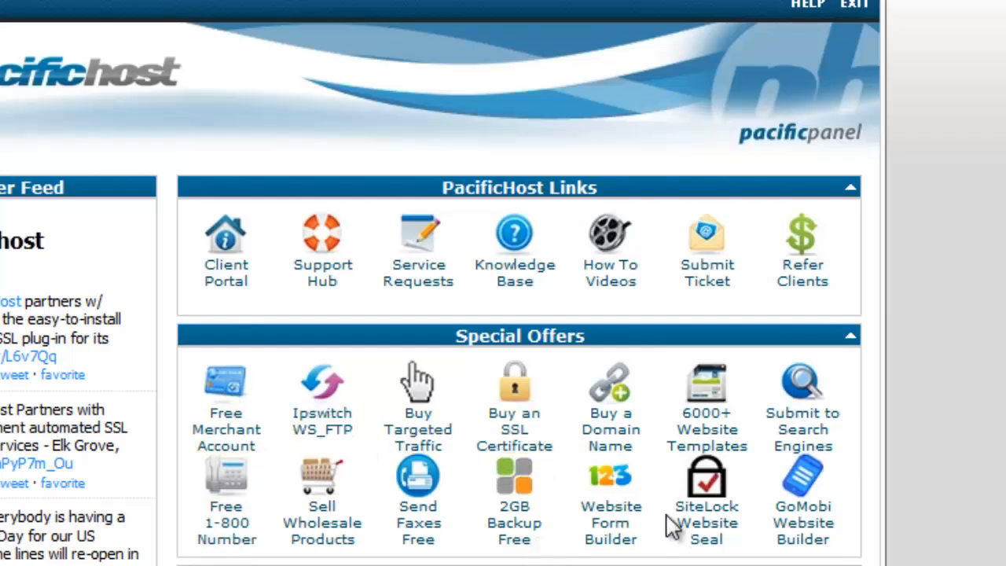
{"action": "scroll", "scroll_direction": "down", "scroll_amount": 3}
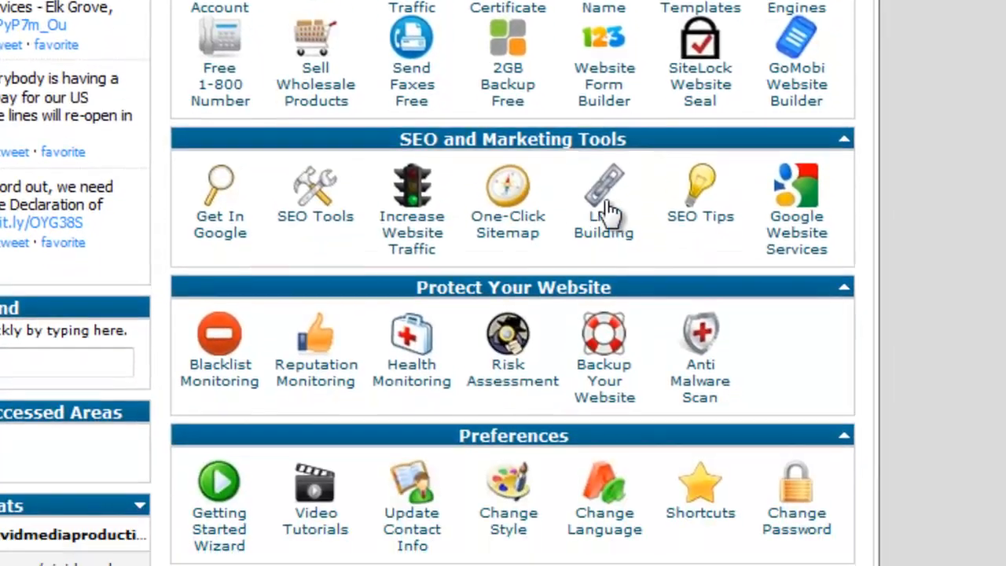
{"action": "mouse_move", "coordinate": [479, 188]}
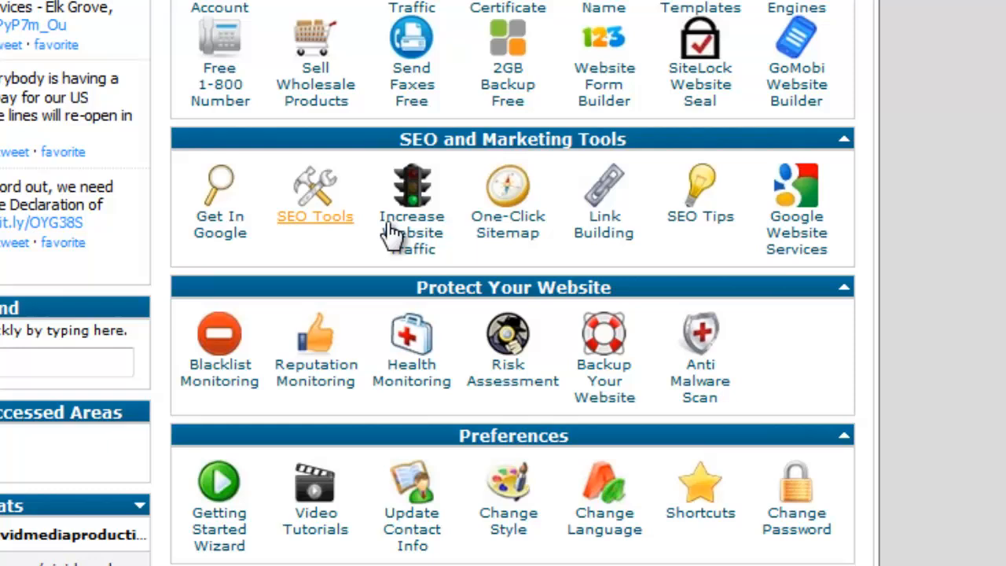
{"action": "mouse_move", "coordinate": [699, 196]}
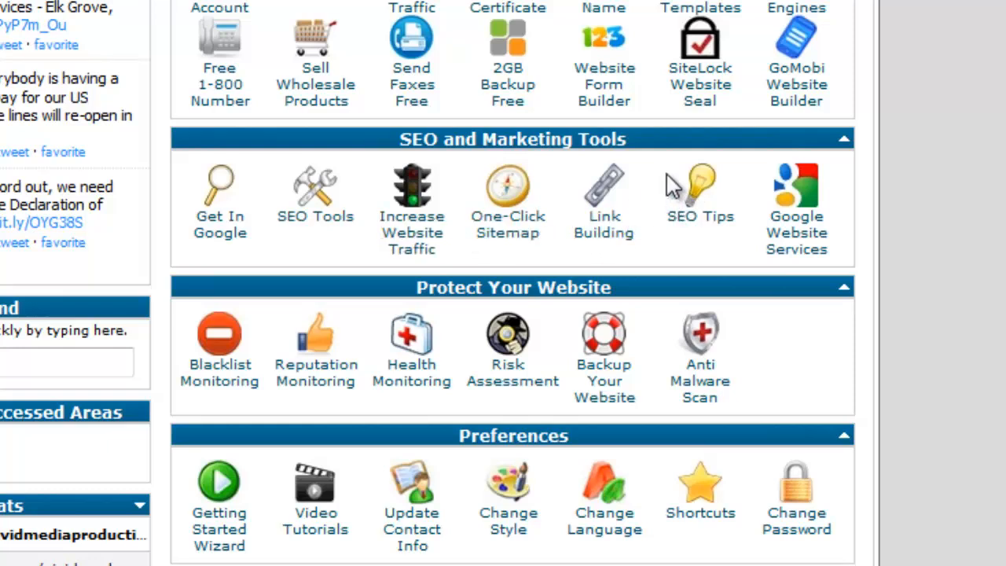
{"action": "mouse_move", "coordinate": [585, 264]}
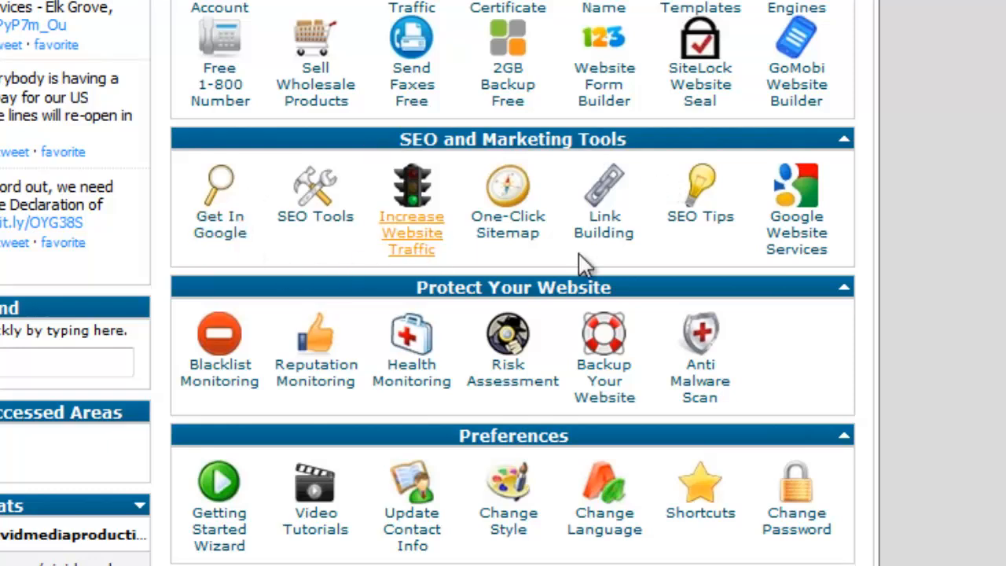
{"action": "mouse_move", "coordinate": [629, 393]}
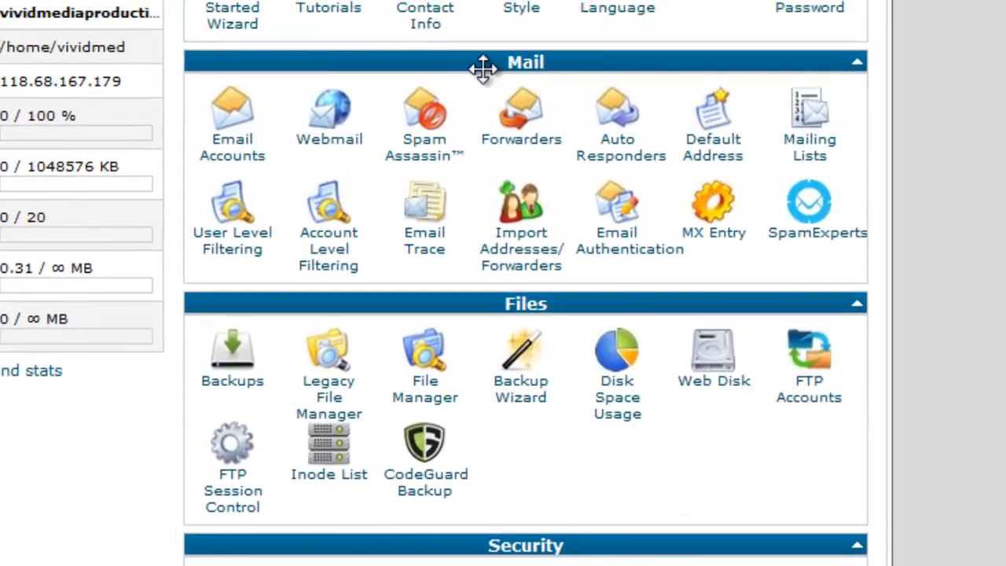
{"action": "mouse_move", "coordinate": [569, 202]}
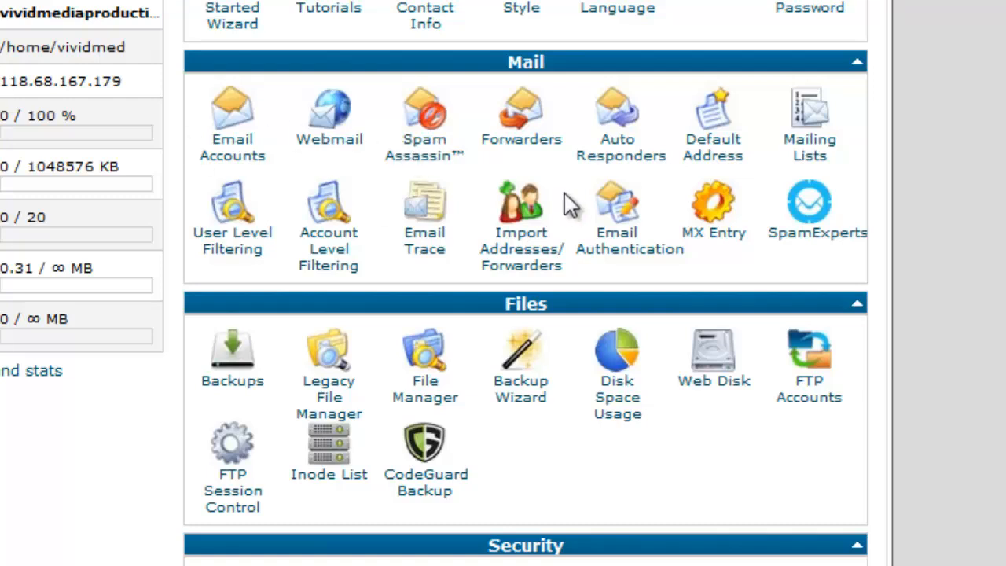
{"action": "mouse_move", "coordinate": [425, 157]}
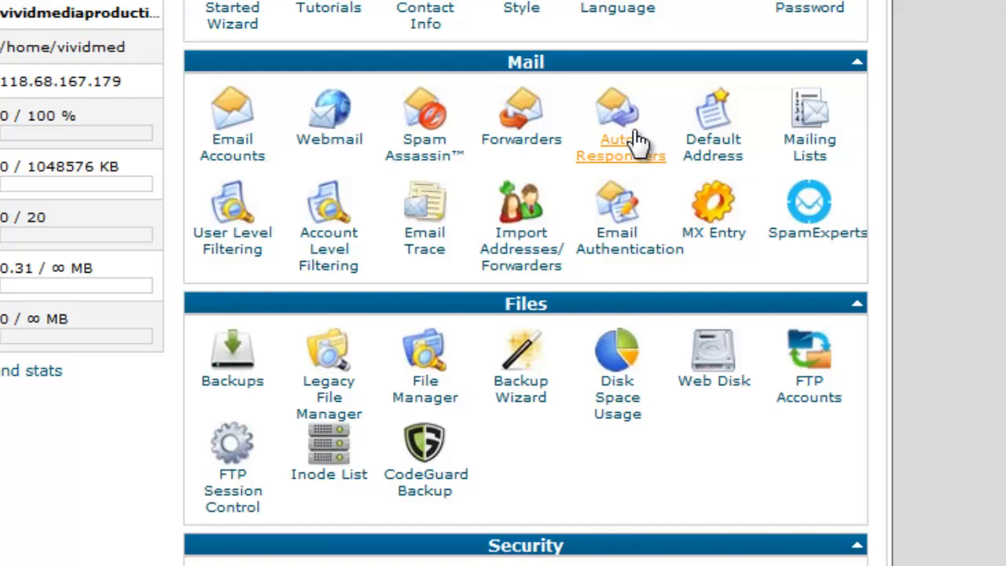
{"action": "mouse_move", "coordinate": [617, 396]}
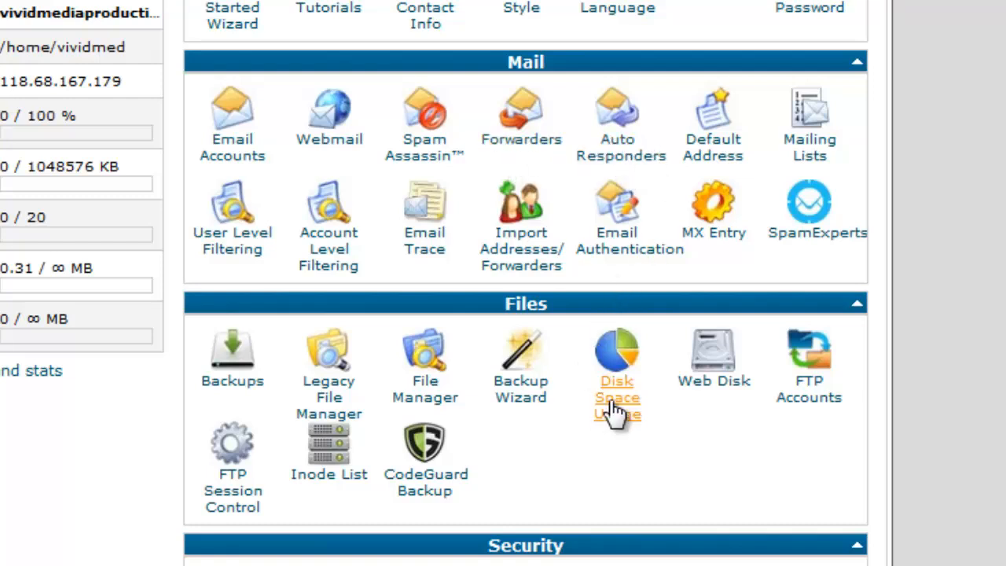
{"action": "mouse_move", "coordinate": [707, 448]}
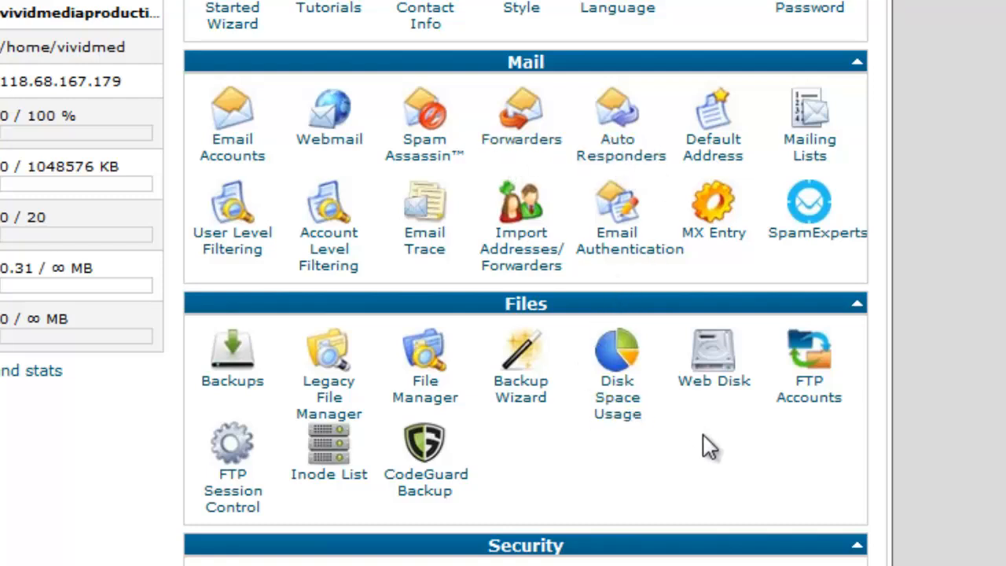
{"action": "mouse_move", "coordinate": [574, 444]}
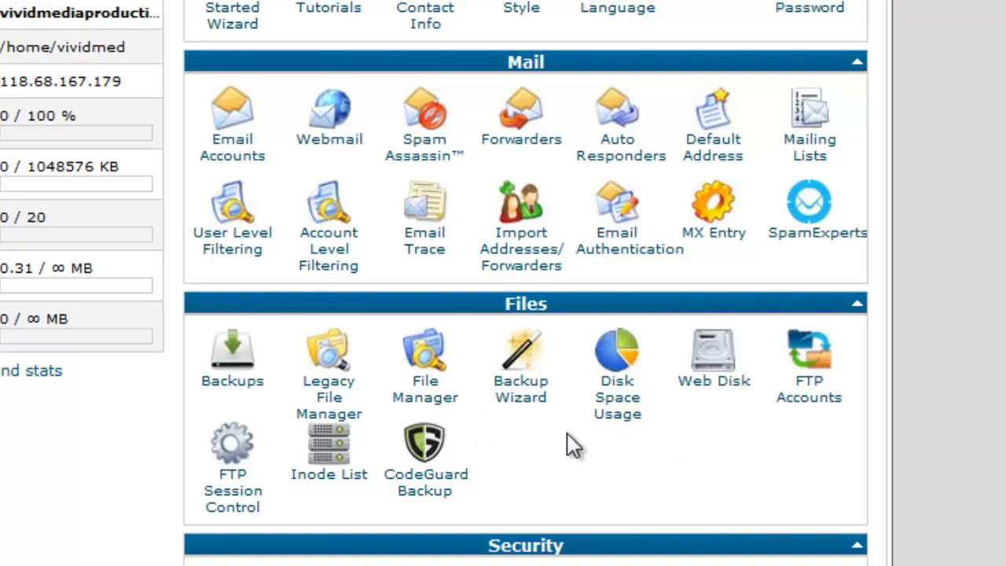
{"action": "mouse_move", "coordinate": [425, 388]}
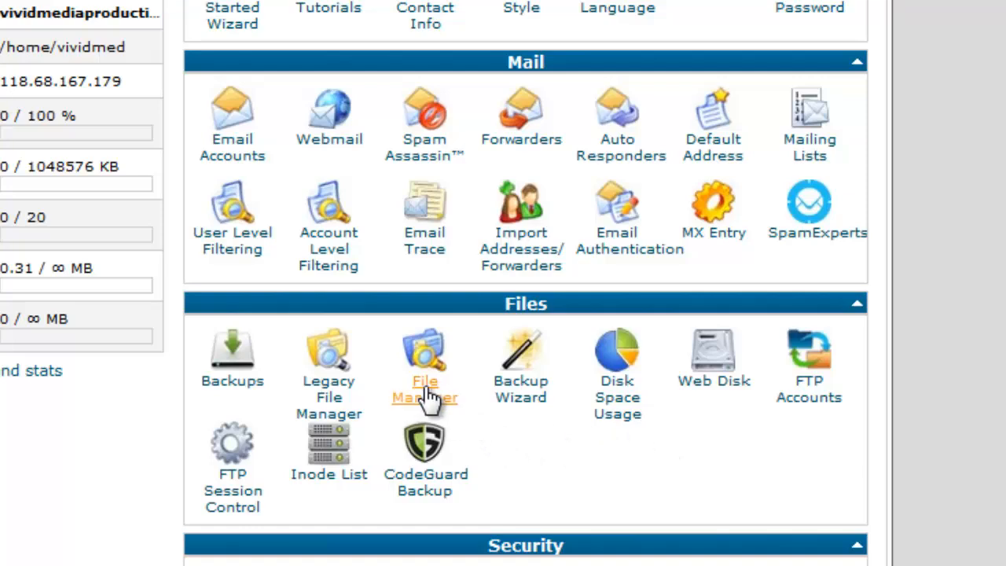
- Launch File Manager on the Web Root (public_html/www) with Show Hidden Files kept checked
{"action": "left_click", "coordinate": [424, 358]}
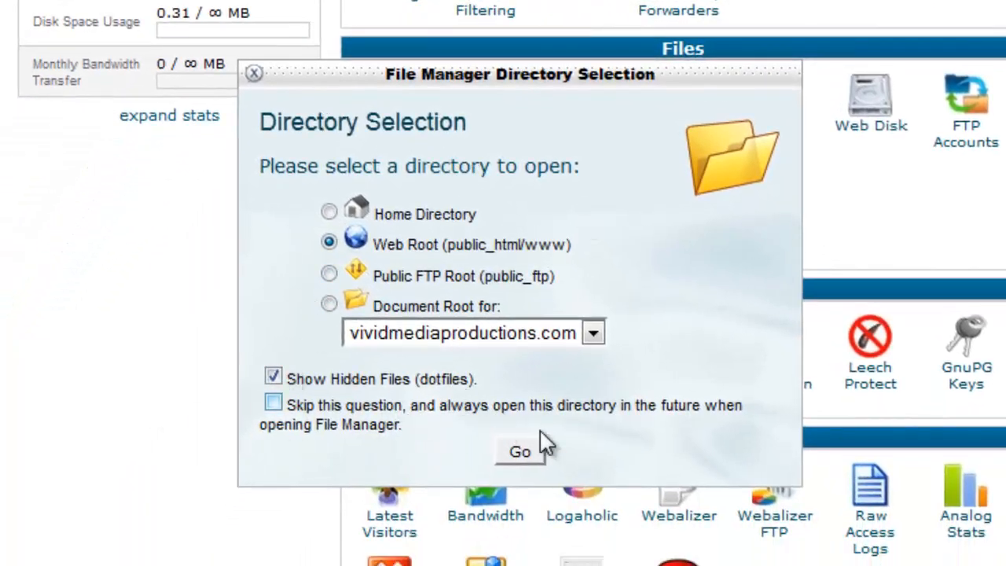
{"action": "left_click", "coordinate": [519, 451]}
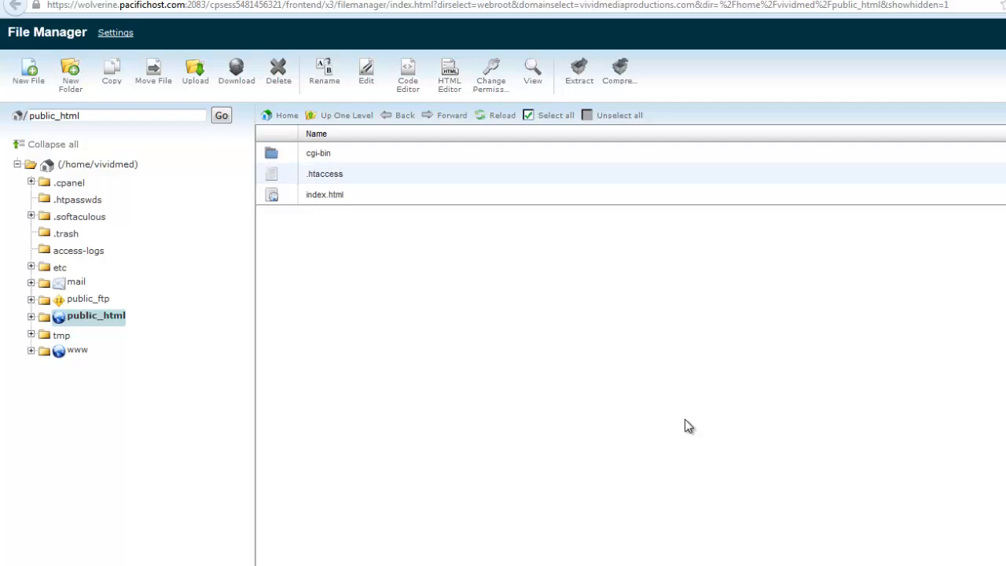
{"action": "mouse_move", "coordinate": [84, 207]}
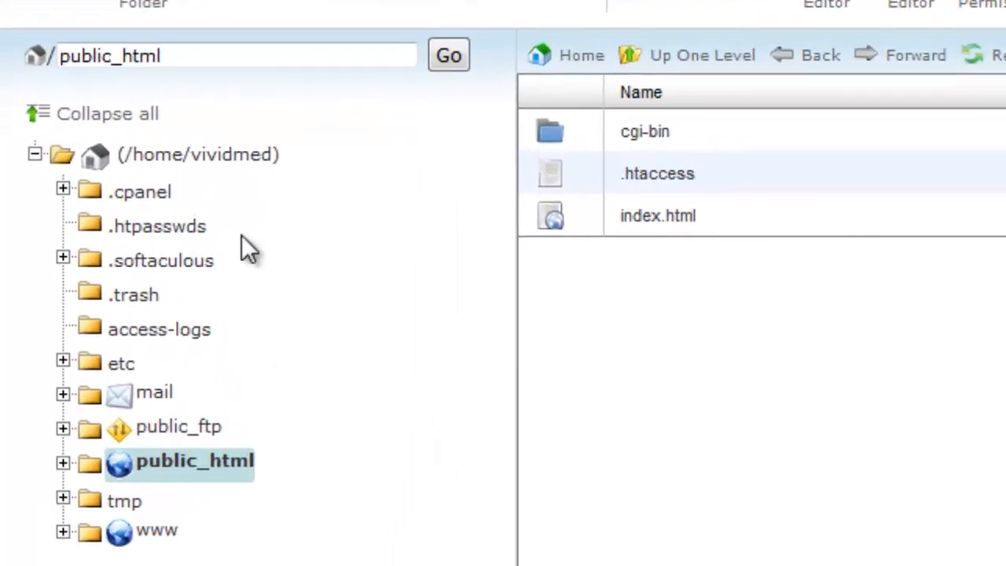
{"action": "mouse_move", "coordinate": [251, 251]}
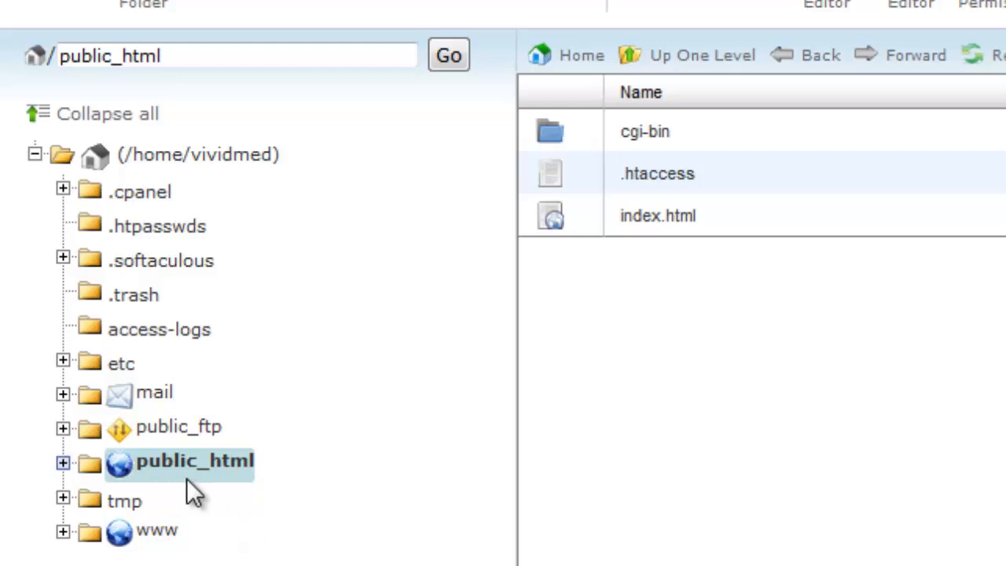
{"action": "mouse_move", "coordinate": [227, 490]}
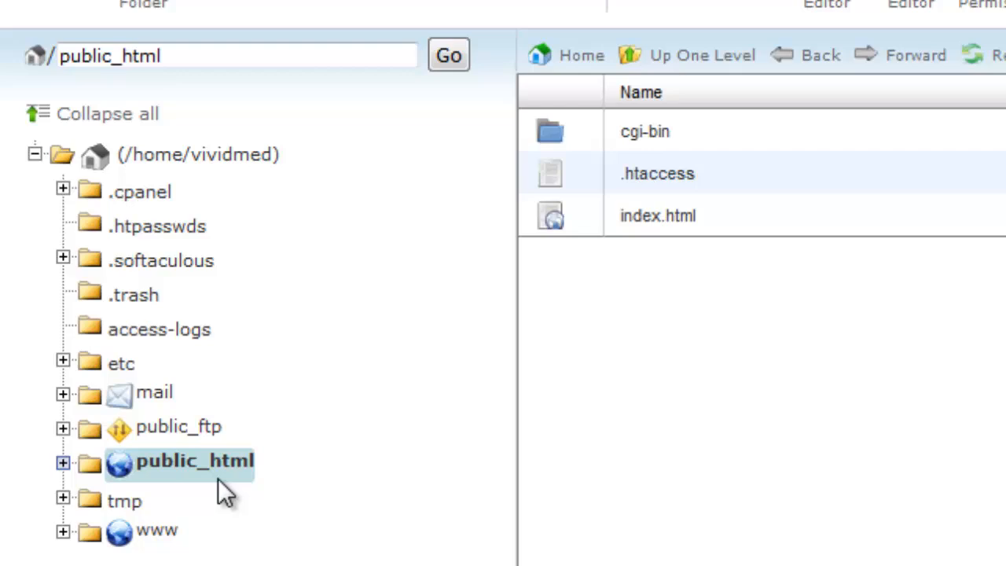
{"action": "mouse_move", "coordinate": [832, 459]}
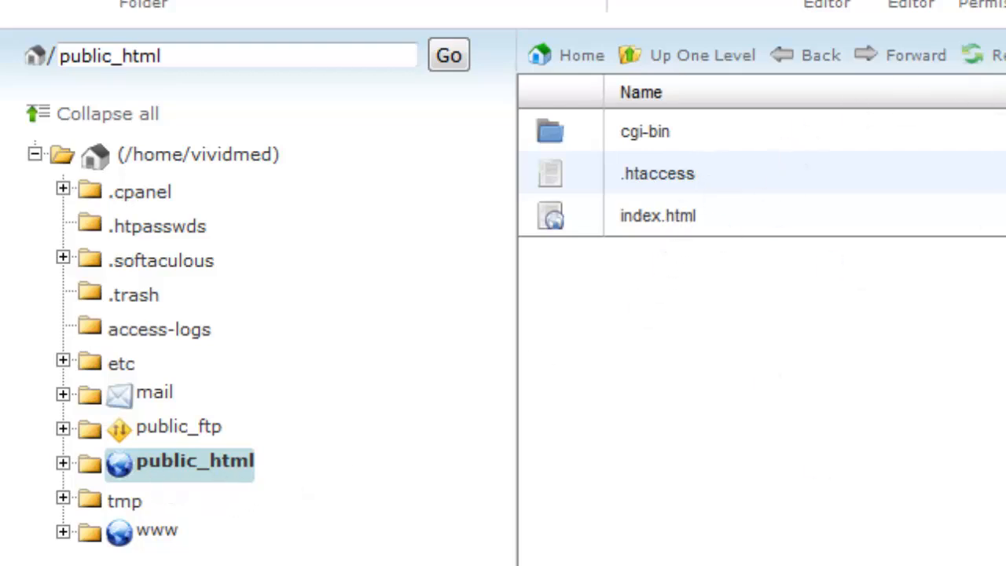
{"action": "mouse_move", "coordinate": [652, 311]}
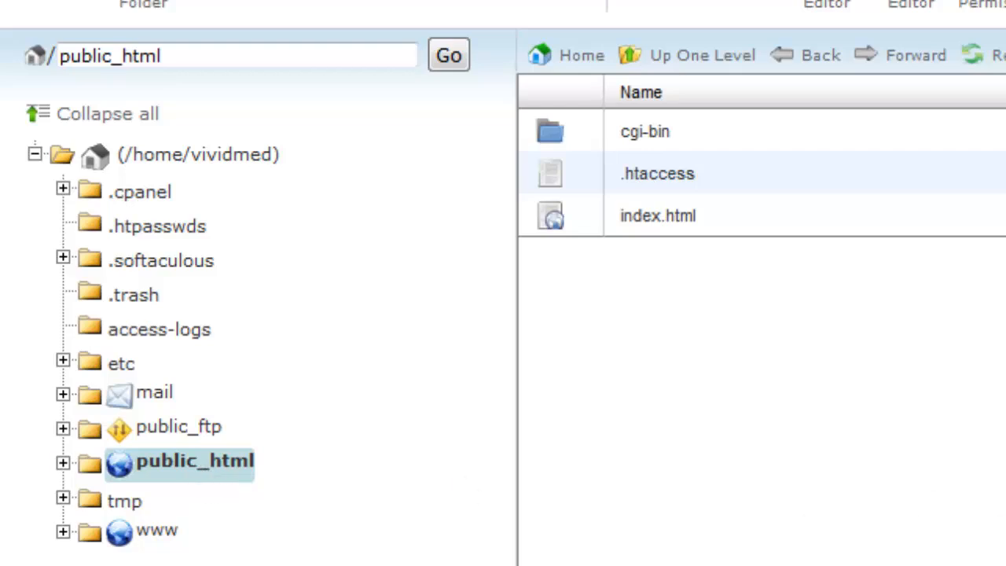
{"action": "mouse_move", "coordinate": [927, 558]}
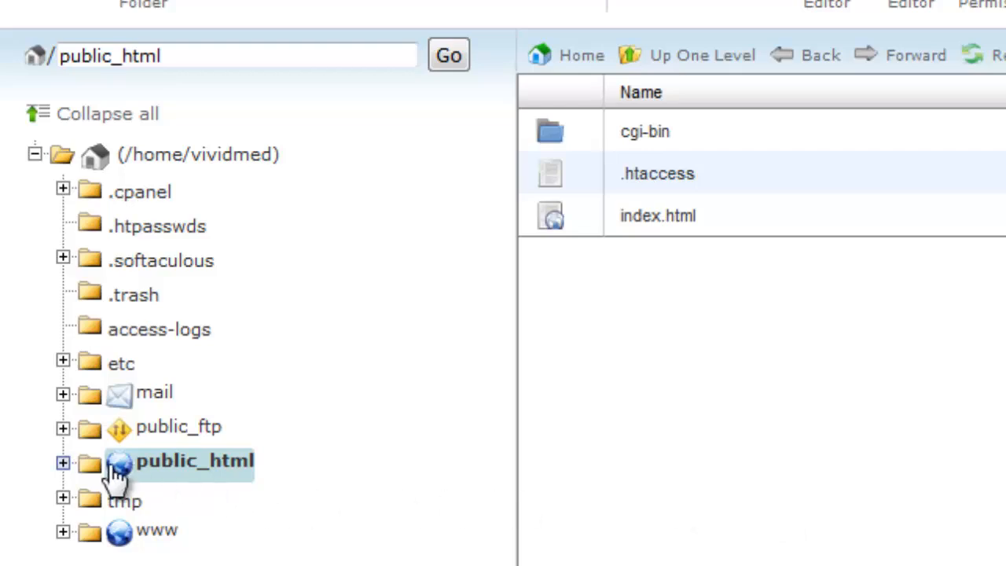
{"action": "mouse_move", "coordinate": [235, 503]}
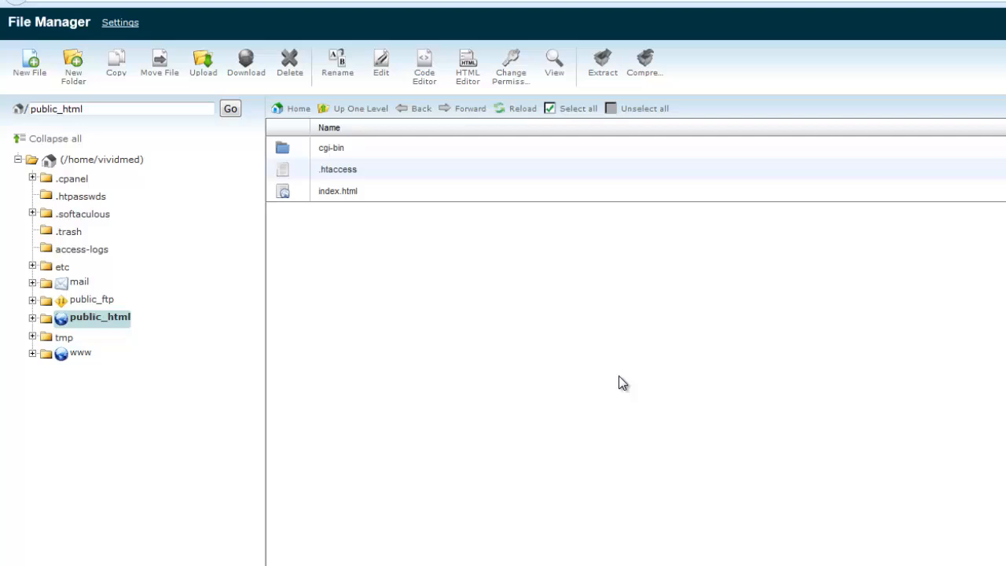
{"action": "mouse_move", "coordinate": [682, 439]}
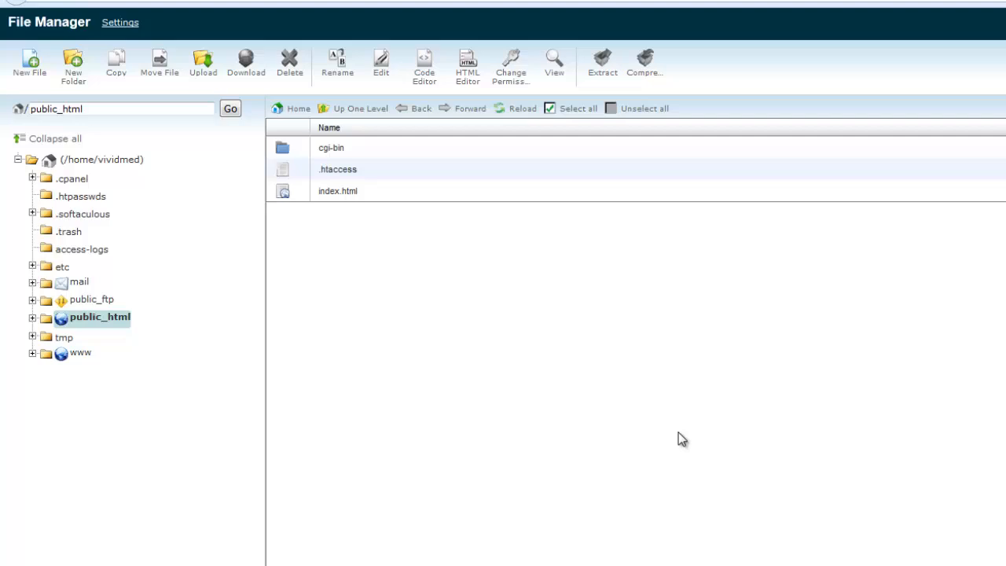
{"action": "mouse_move", "coordinate": [259, 117]}
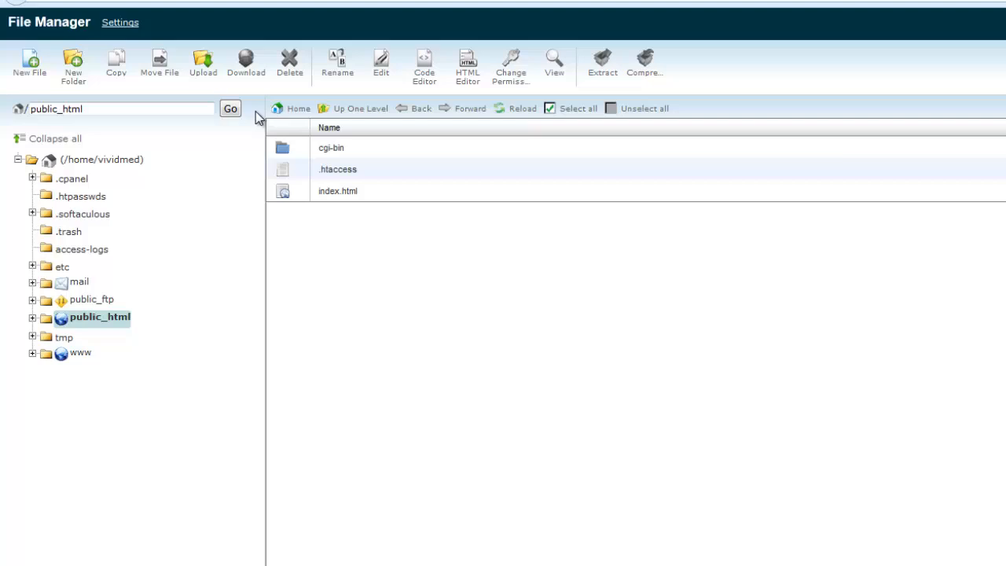
{"action": "mouse_move", "coordinate": [462, 329]}
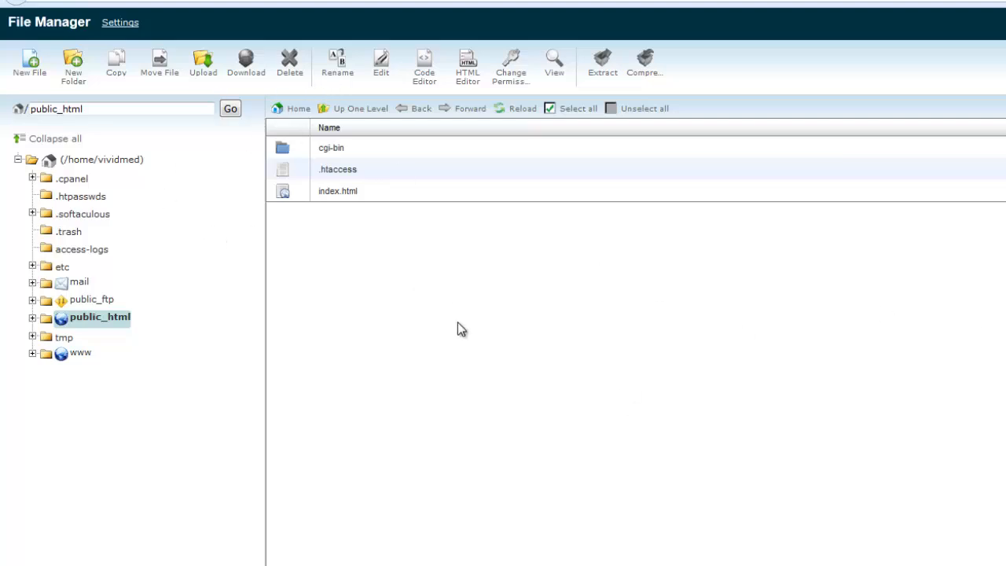
{"action": "mouse_move", "coordinate": [603, 409]}
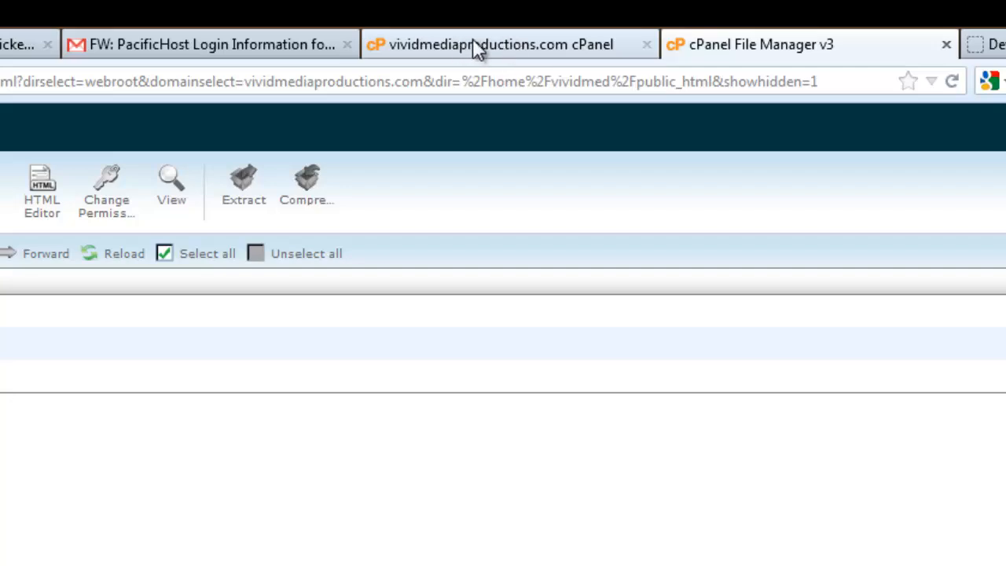
{"action": "left_click", "coordinate": [495, 44]}
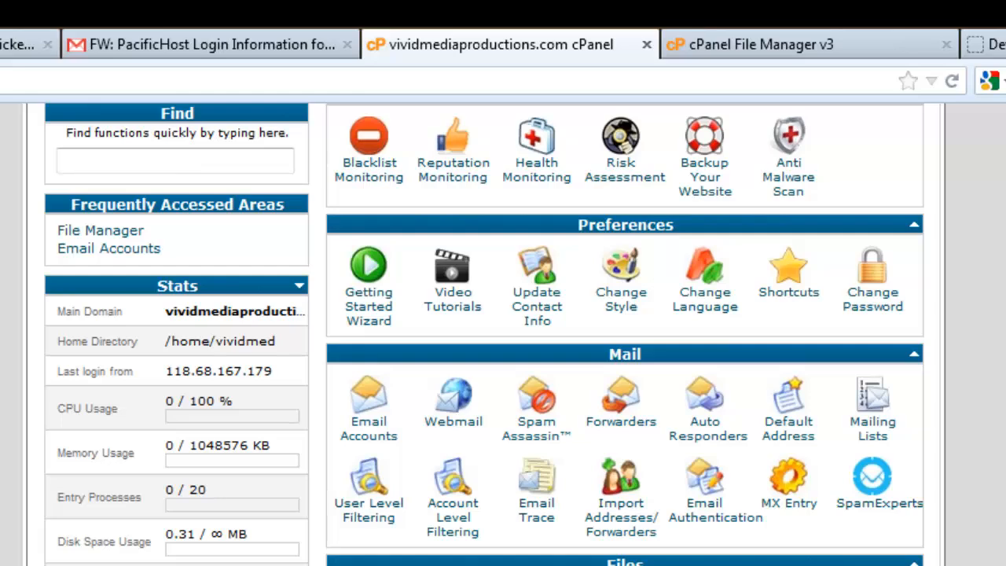
{"action": "scroll", "scroll_direction": "down", "scroll_amount": 3}
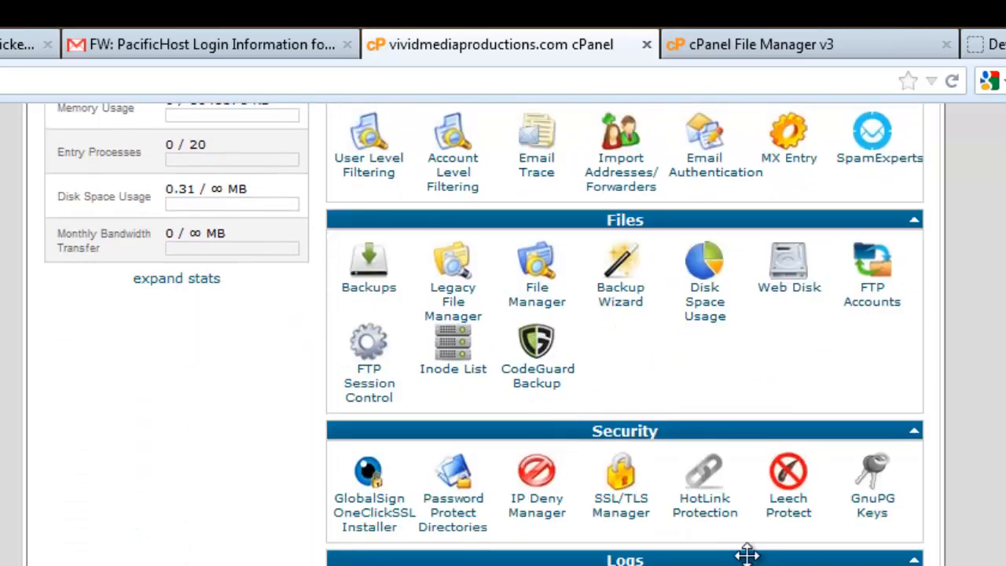
{"action": "scroll", "scroll_direction": "down", "scroll_amount": 3}
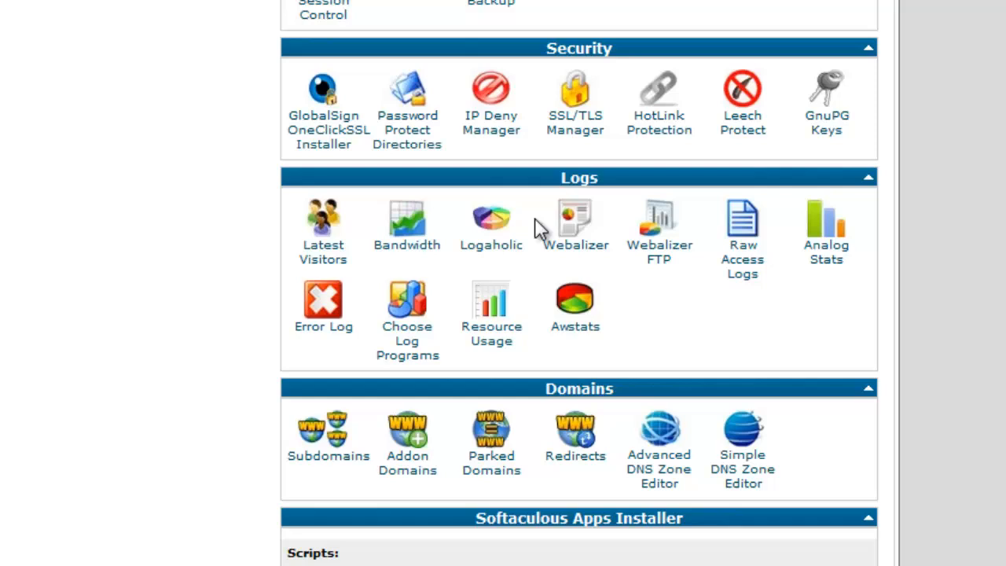
{"action": "mouse_move", "coordinate": [455, 269]}
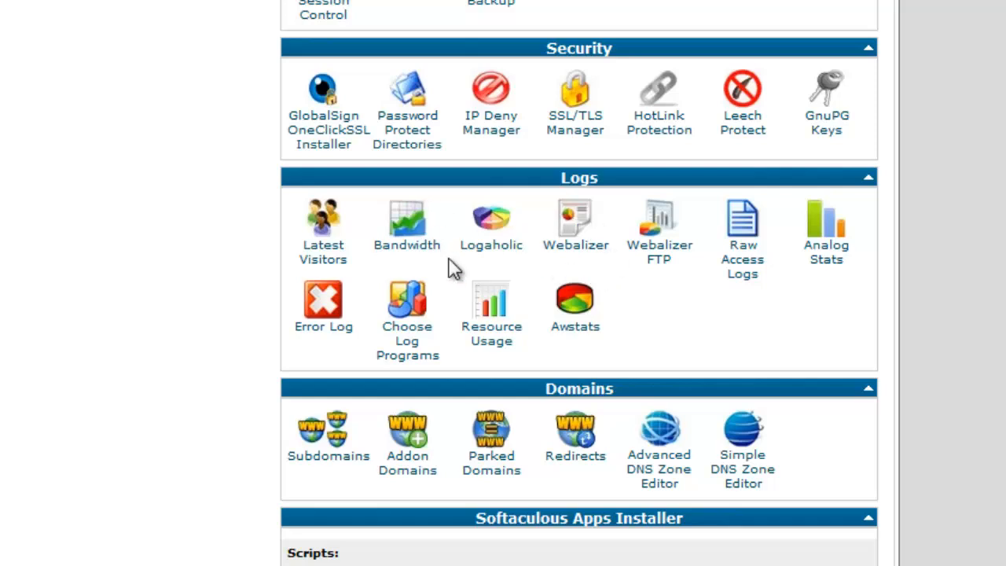
{"action": "mouse_move", "coordinate": [470, 296]}
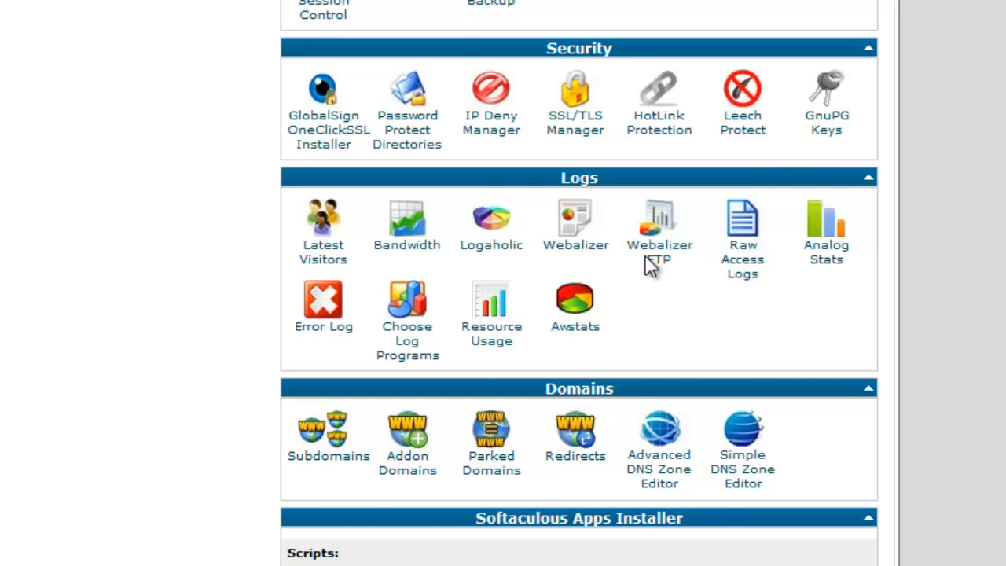
{"action": "mouse_move", "coordinate": [735, 314]}
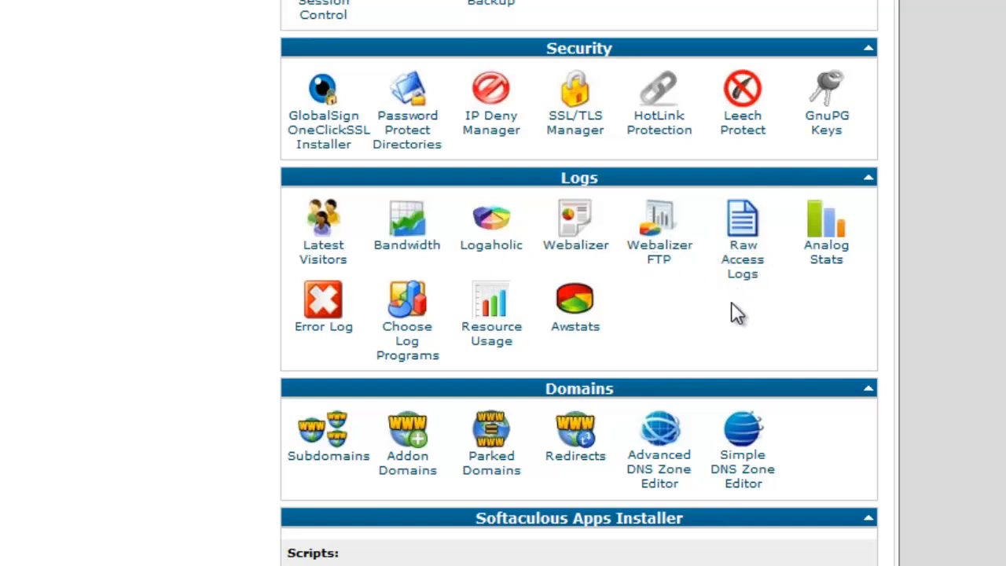
{"action": "mouse_move", "coordinate": [773, 497]}
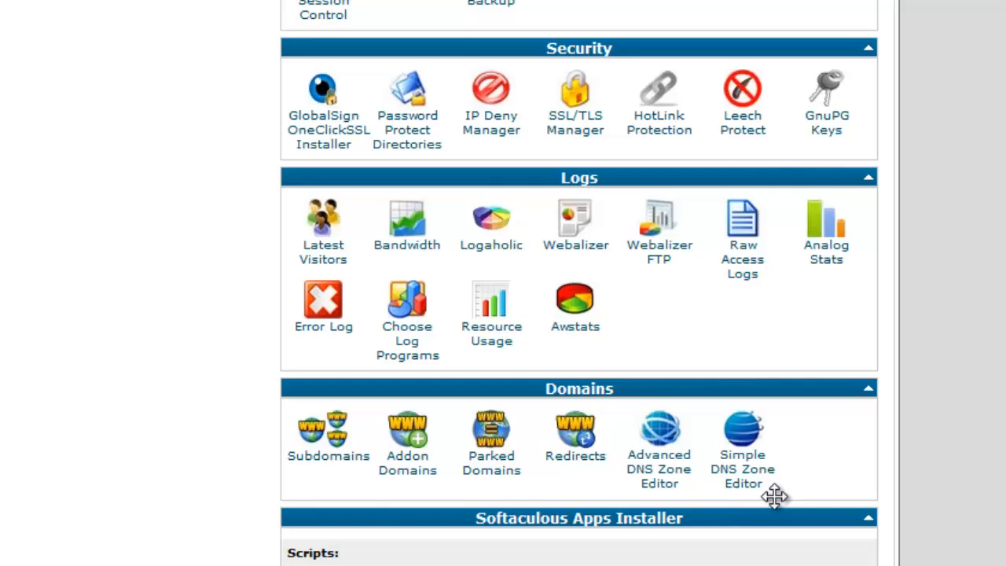
{"action": "mouse_move", "coordinate": [490, 448]}
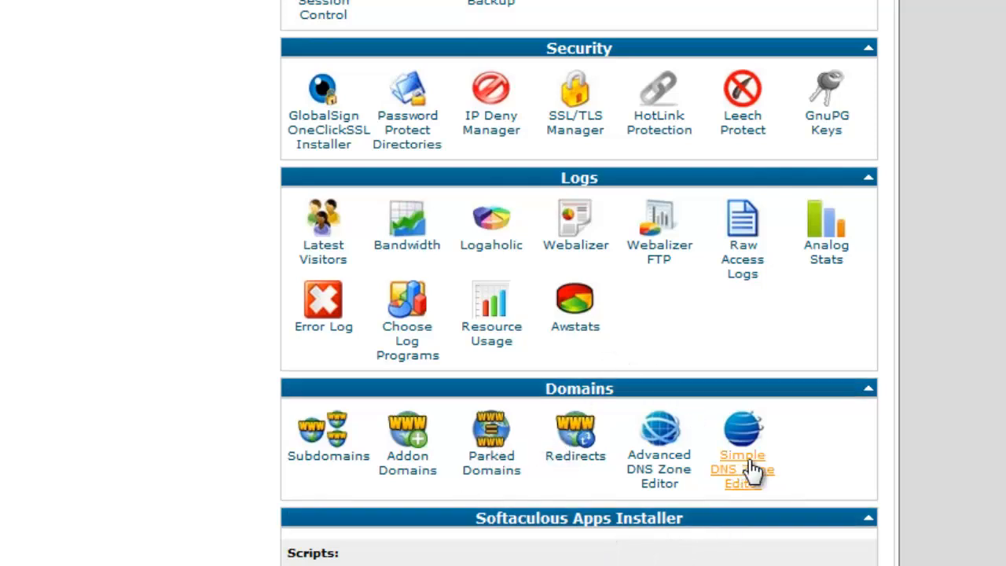
{"action": "mouse_move", "coordinate": [865, 389]}
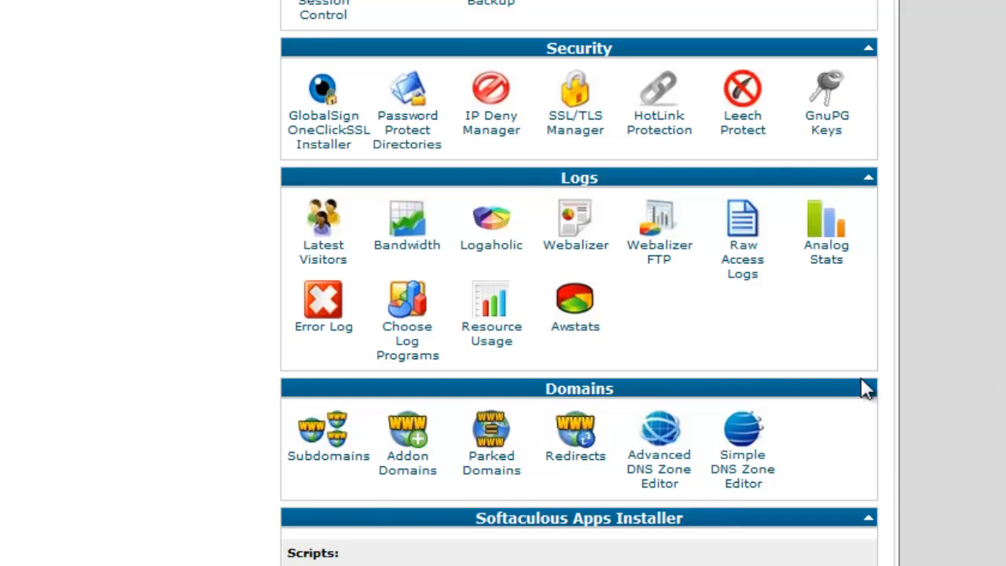
{"action": "mouse_move", "coordinate": [780, 459]}
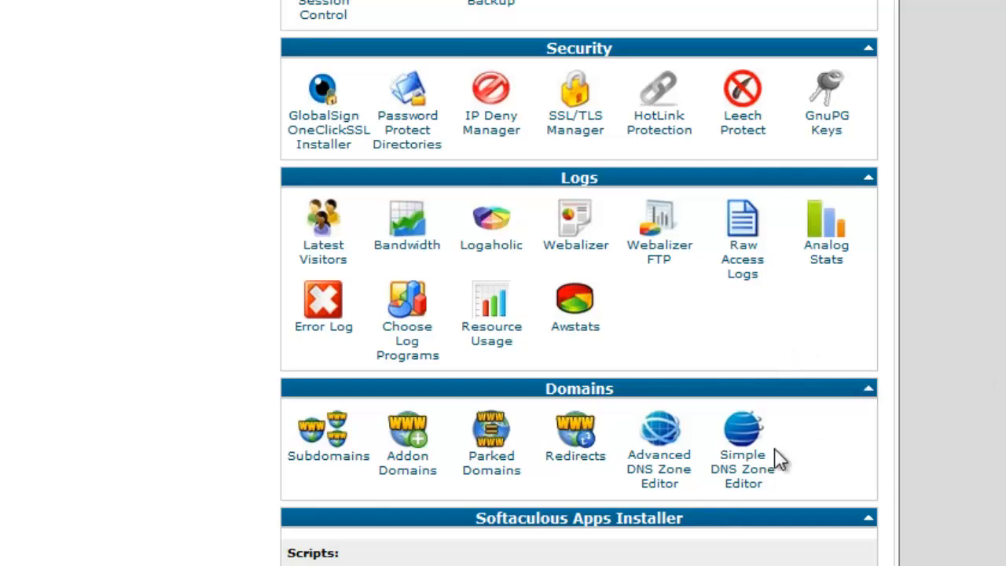
{"action": "mouse_move", "coordinate": [798, 459]}
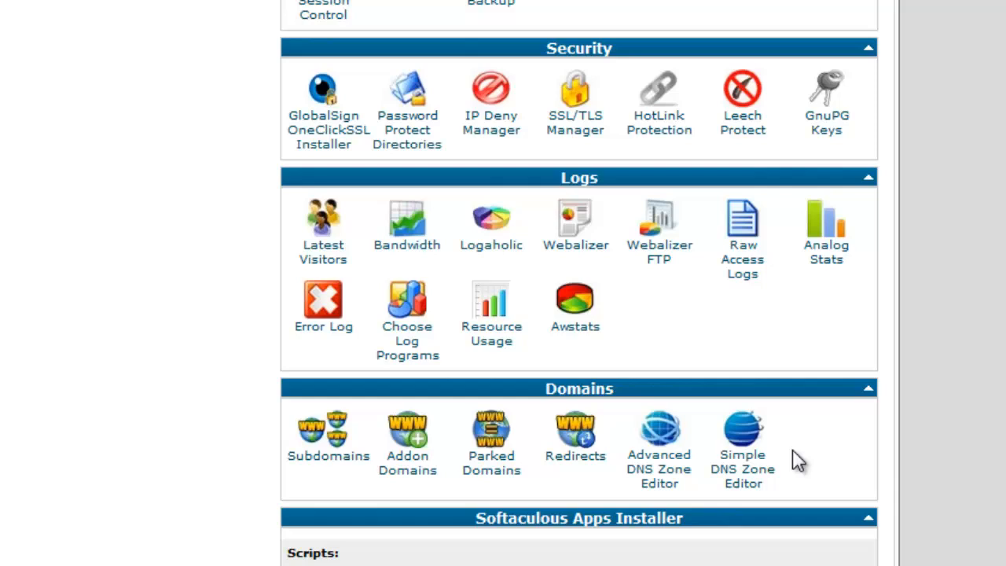
{"action": "mouse_move", "coordinate": [260, 472]}
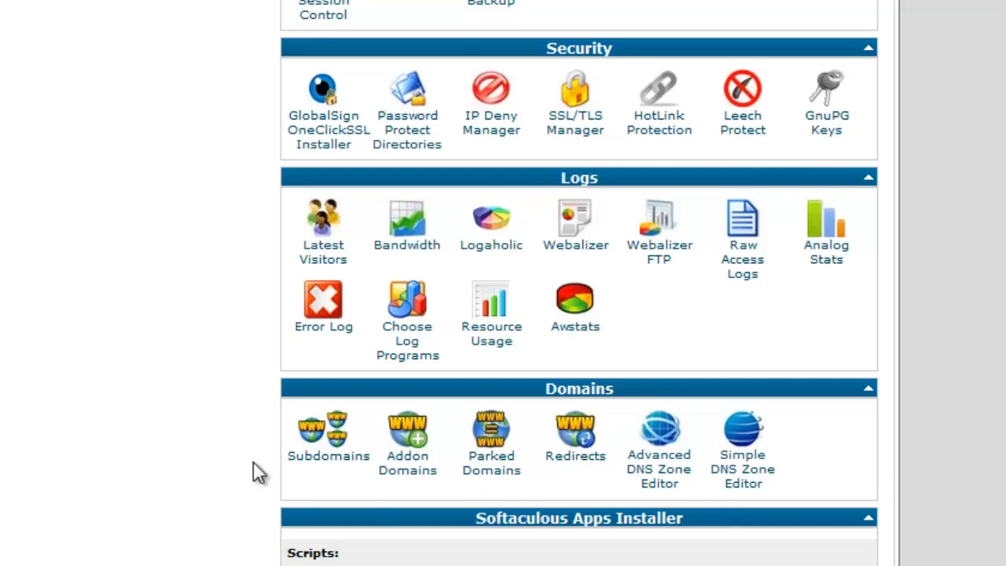
{"action": "mouse_move", "coordinate": [160, 462]}
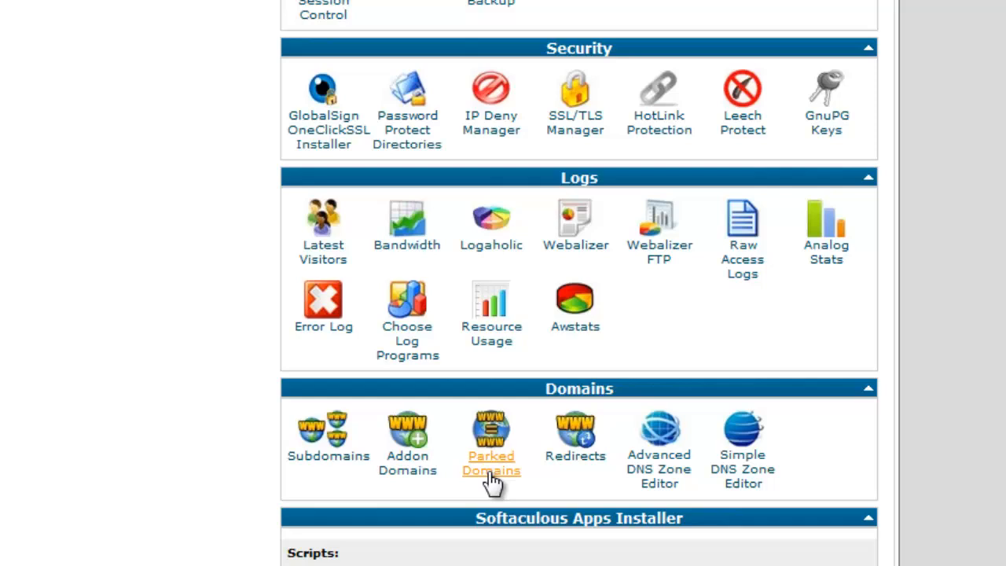
{"action": "mouse_move", "coordinate": [500, 471]}
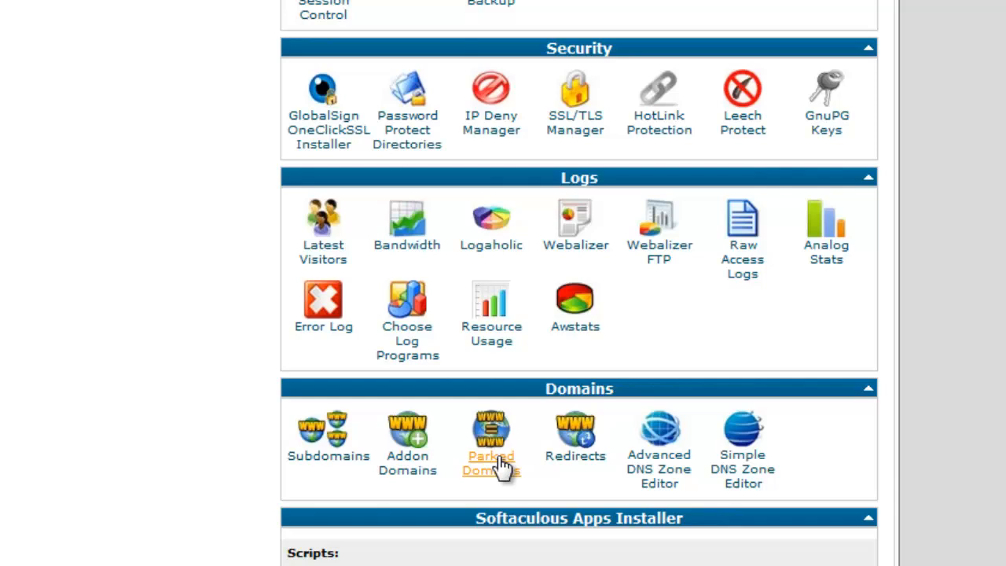
{"action": "mouse_move", "coordinate": [494, 472]}
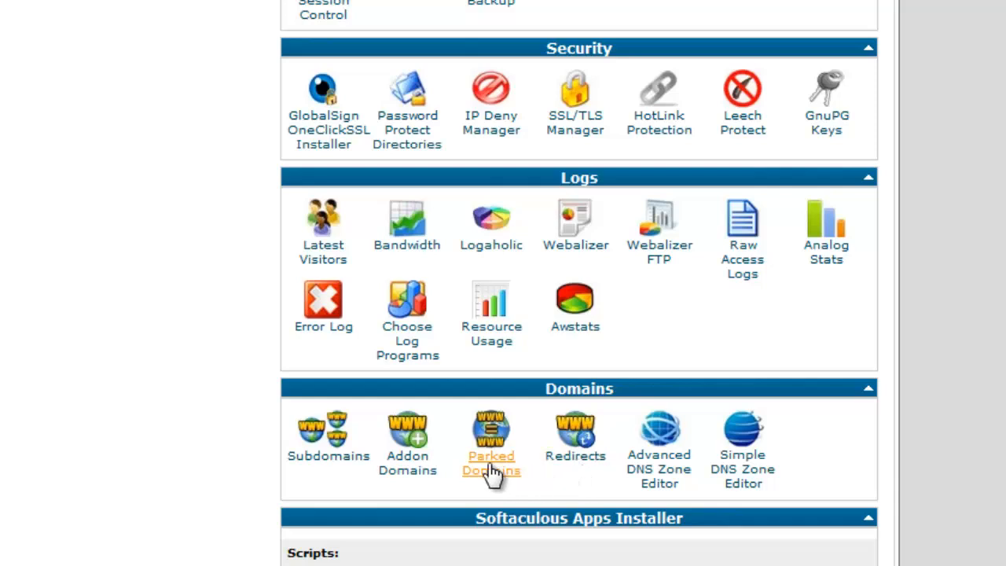
{"action": "mouse_move", "coordinate": [569, 479]}
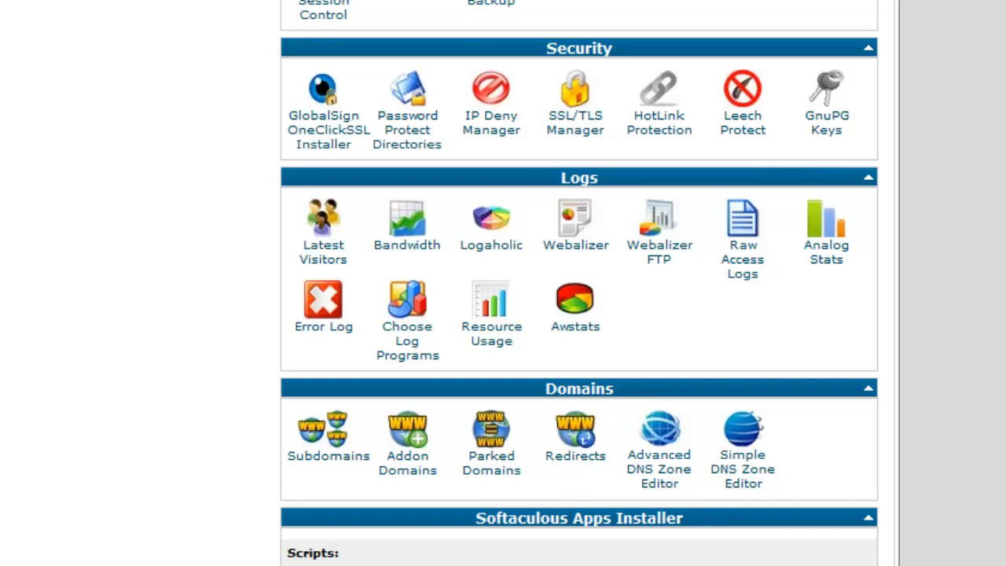
- Scroll the dashboard down to the Databases section with MySQL Databases, phpMyAdmin and Remote MySQL
{"action": "scroll", "scroll_direction": "down", "scroll_amount": 3}
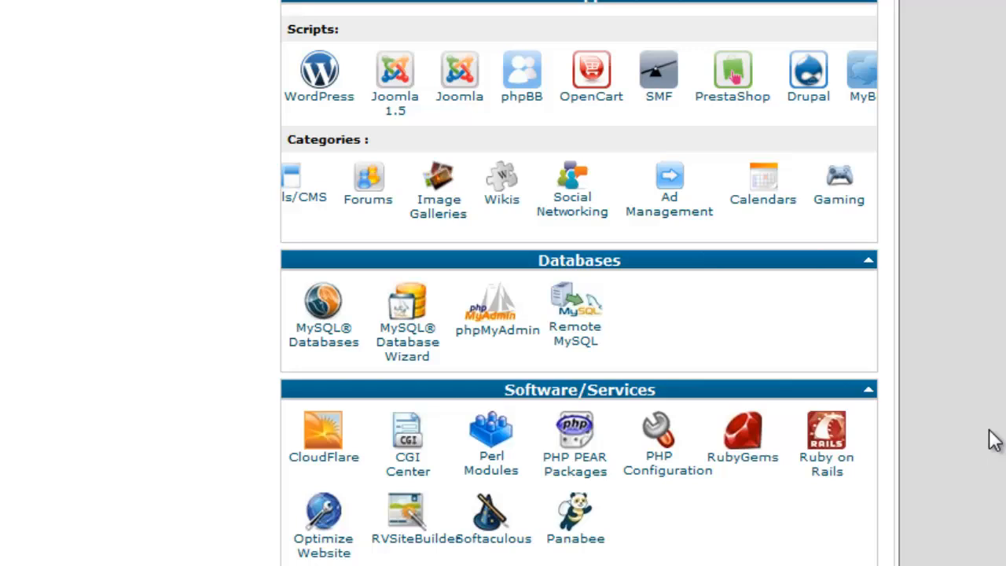
{"action": "mouse_move", "coordinate": [362, 302]}
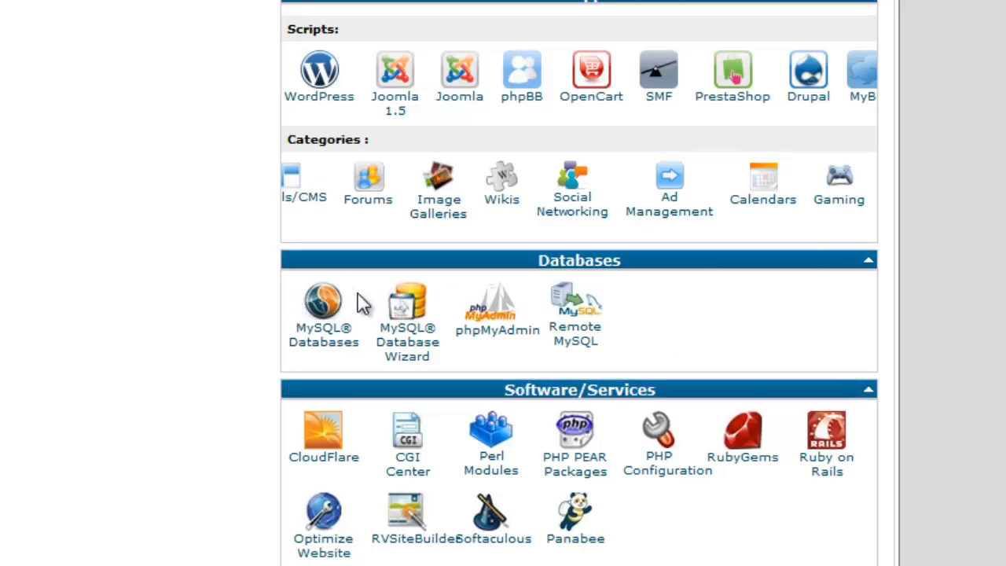
{"action": "mouse_move", "coordinate": [324, 333]}
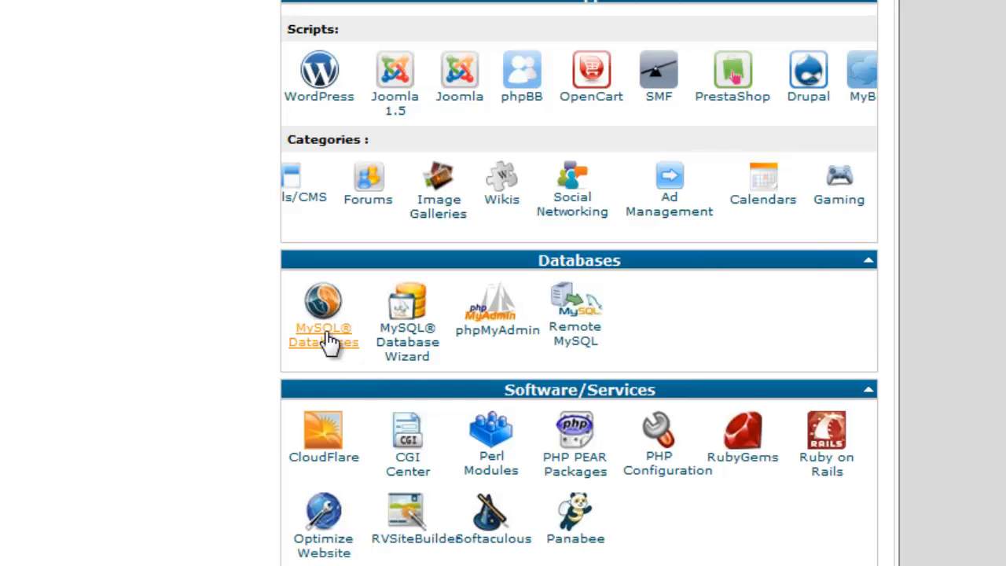
{"action": "mouse_move", "coordinate": [283, 356]}
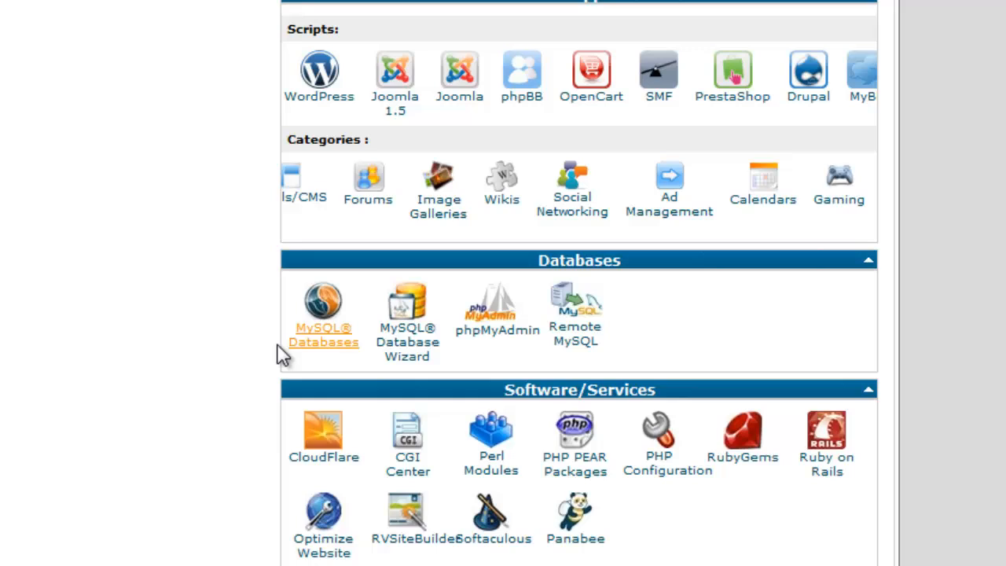
{"action": "mouse_move", "coordinate": [212, 479]}
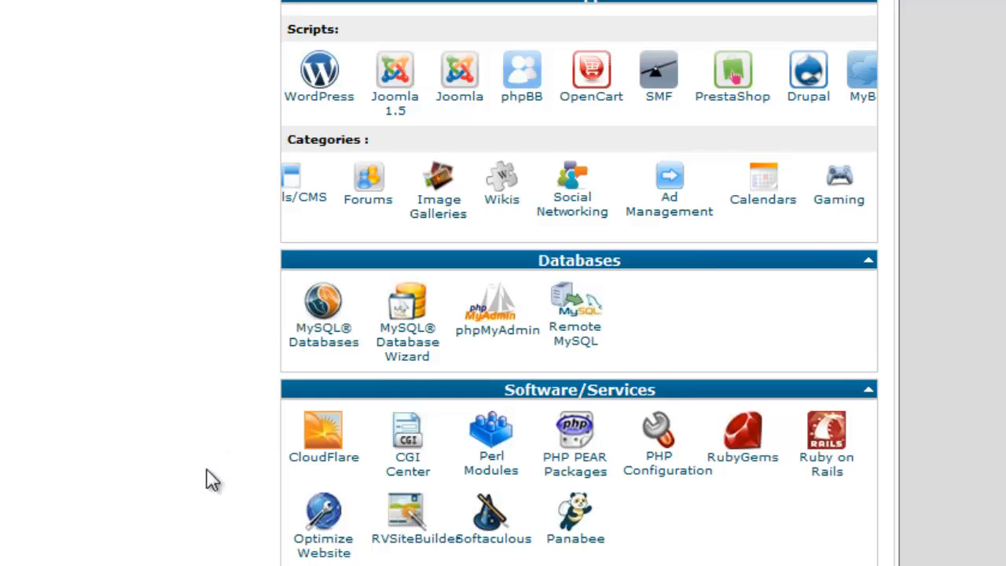
{"action": "mouse_move", "coordinate": [179, 550]}
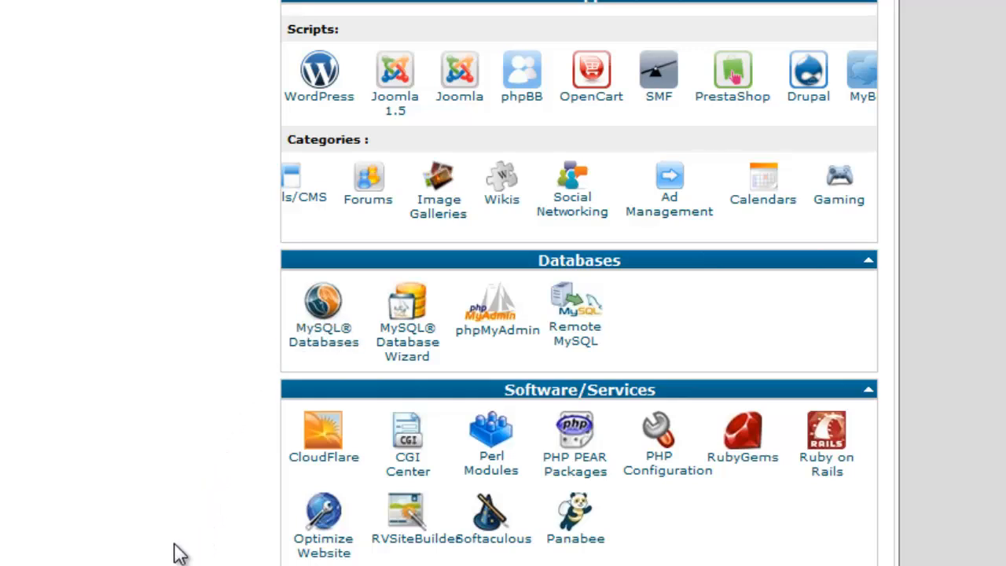
- Scroll the dashboard back up to Special Offers, SEO and Marketing Tools and Preferences
{"action": "scroll", "scroll_direction": "up", "scroll_amount": 3}
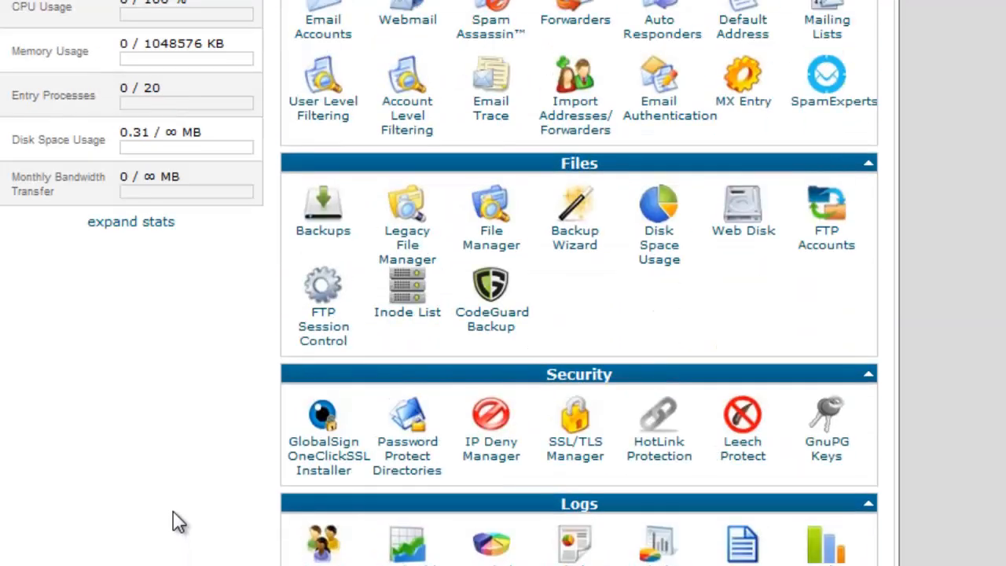
{"action": "scroll", "scroll_direction": "up", "scroll_amount": 3}
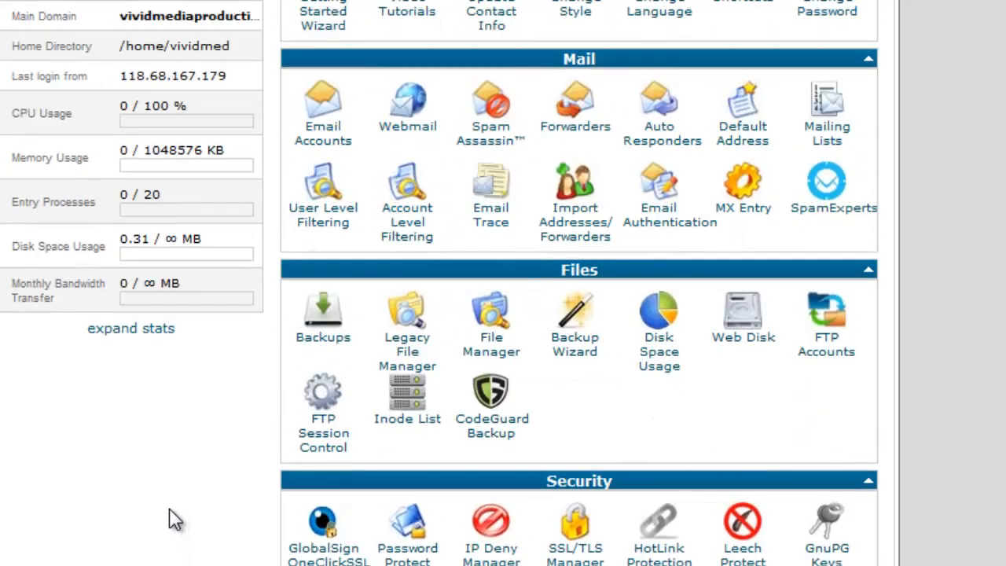
{"action": "scroll", "scroll_direction": "down", "scroll_amount": 3}
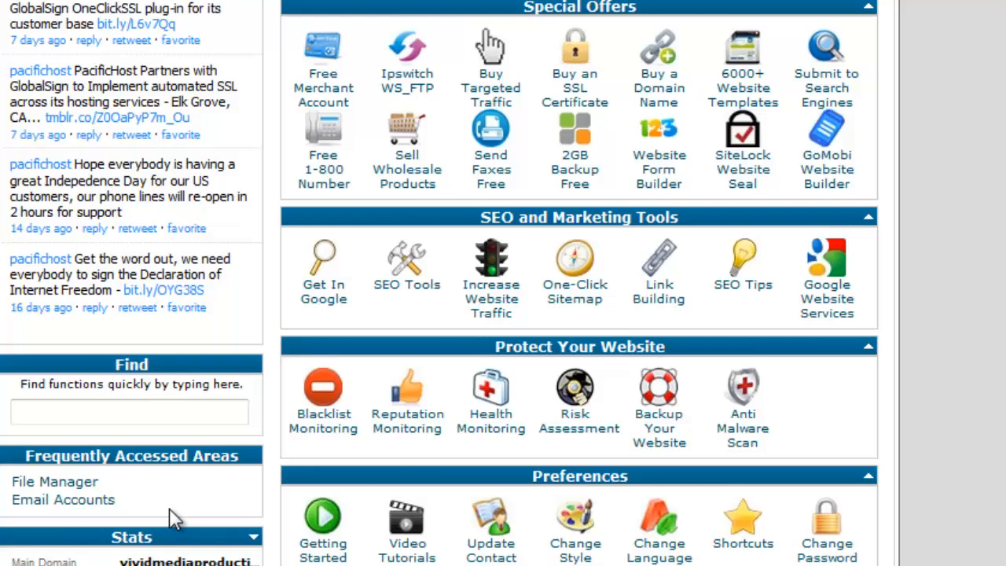
{"action": "mouse_move", "coordinate": [574, 270]}
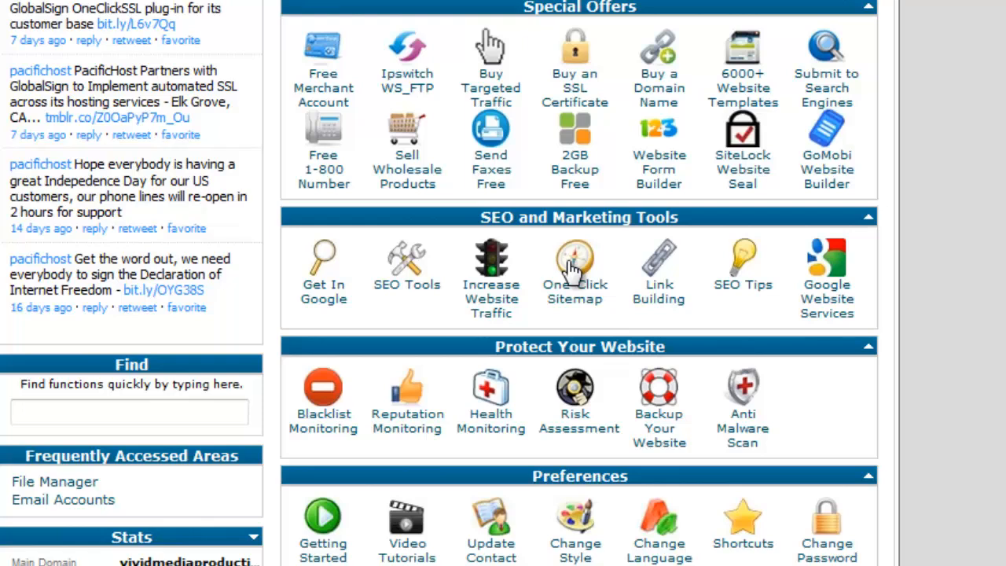
{"action": "mouse_move", "coordinate": [575, 170]}
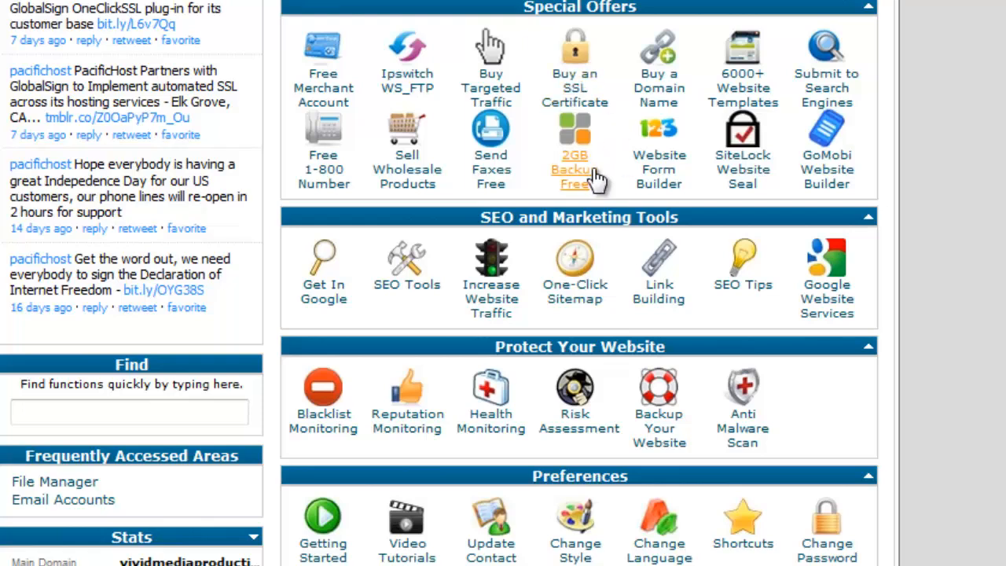